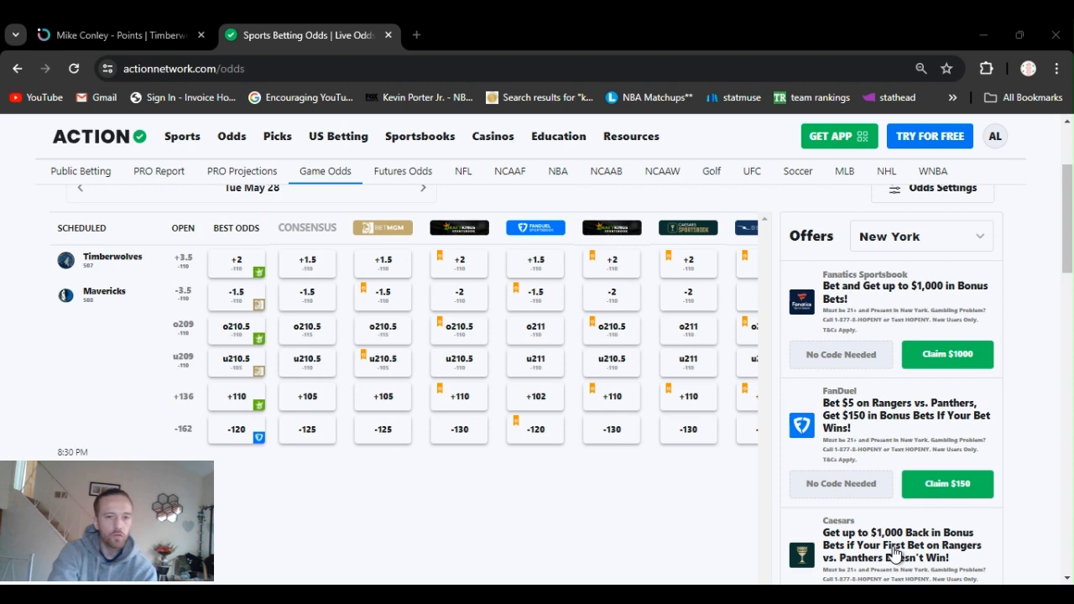
mouse_move(751, 502)
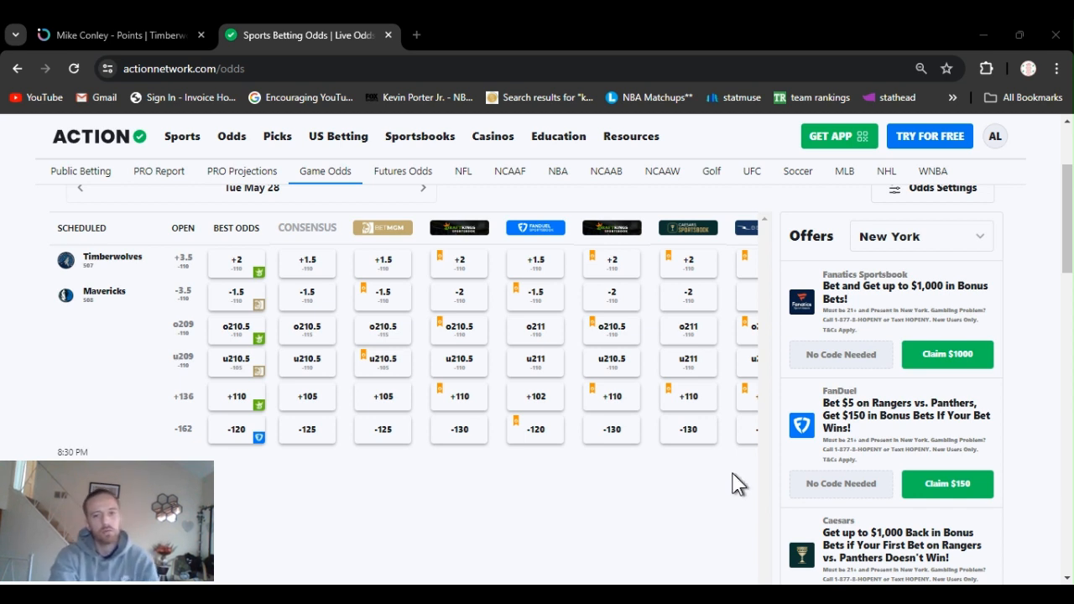
mouse_move(745, 481)
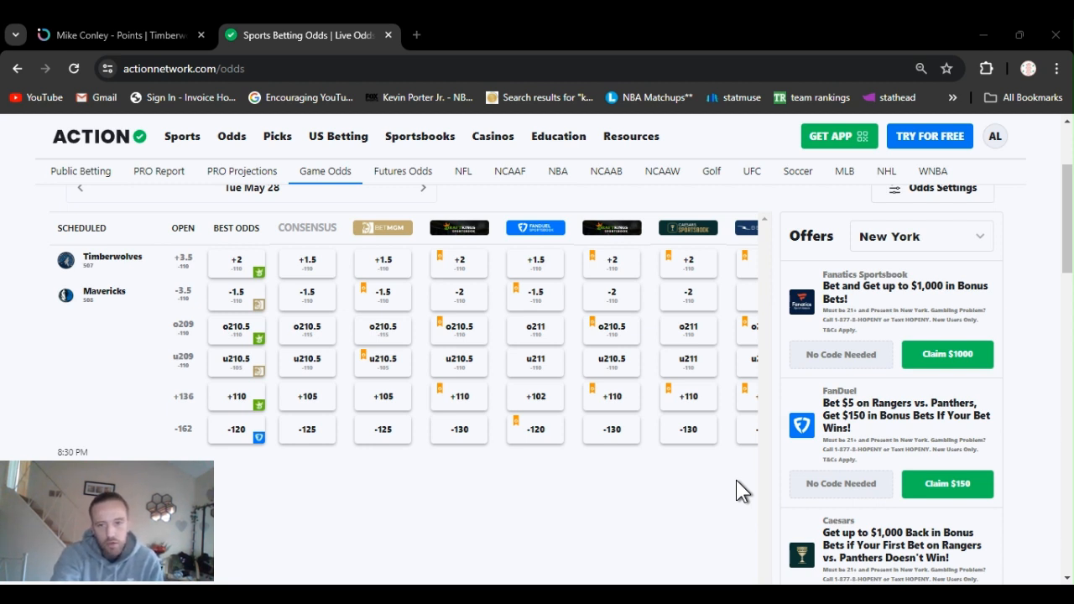
mouse_move(677, 470)
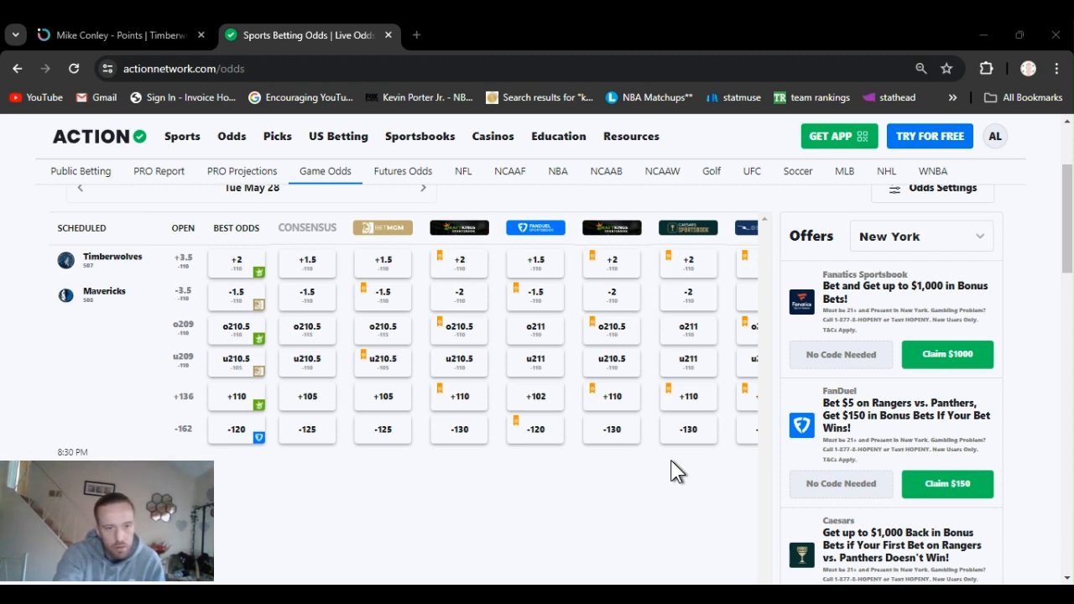
mouse_move(600, 459)
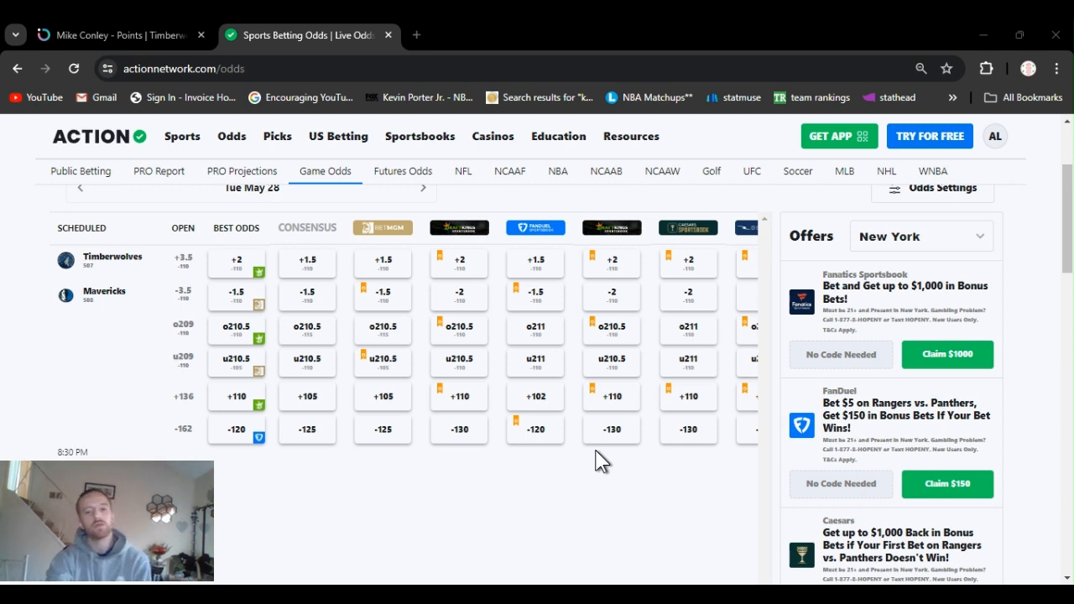
Step: Review Conley Points Over 12.5 prices across sportsbooks, DraftKings best at +124
left_click(113, 34)
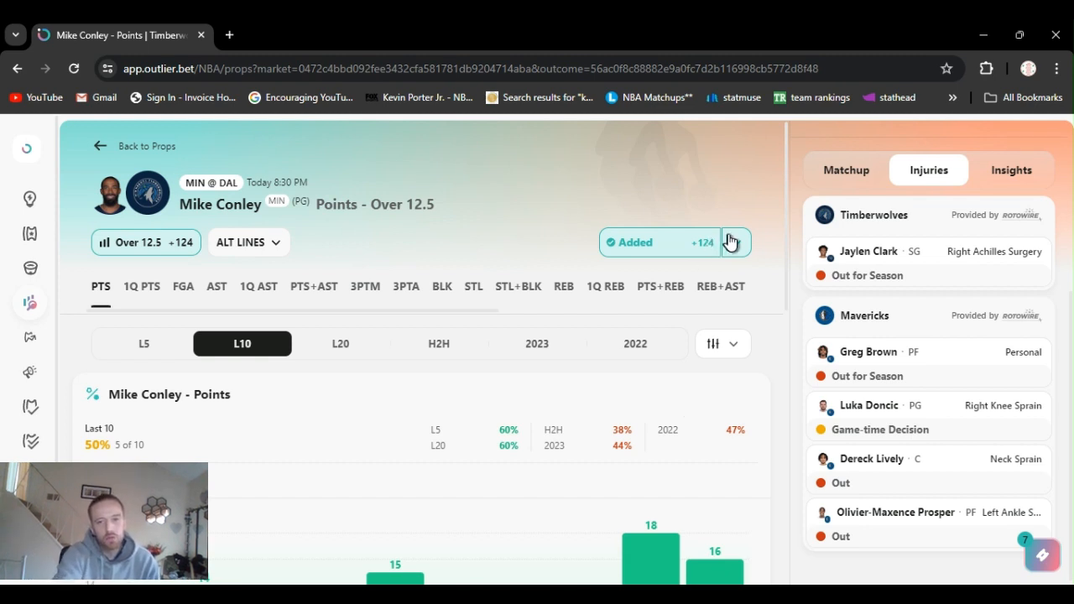
left_click(734, 242)
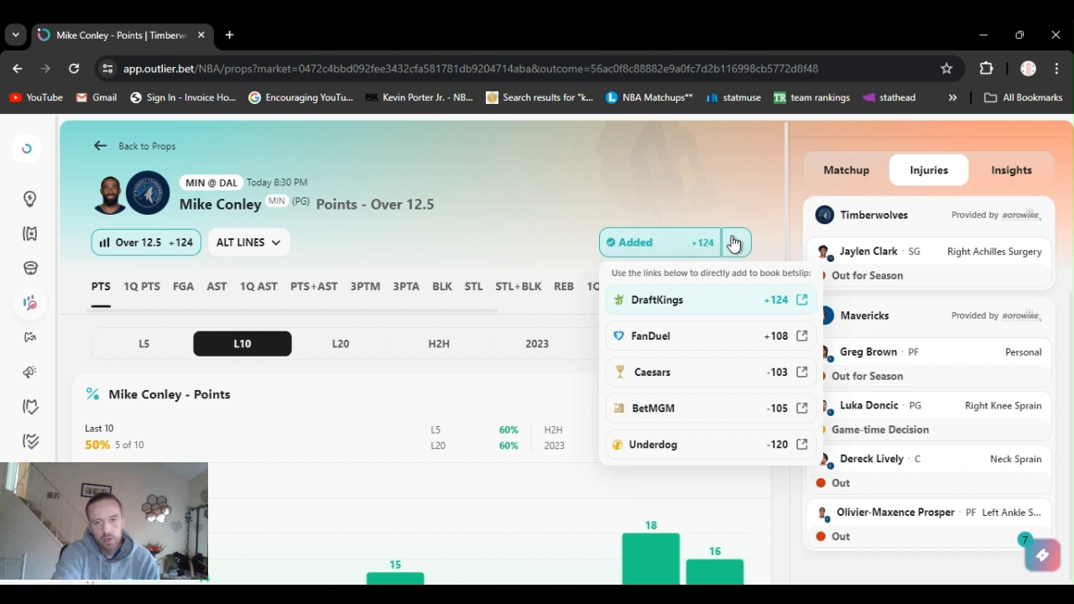
left_click(736, 243)
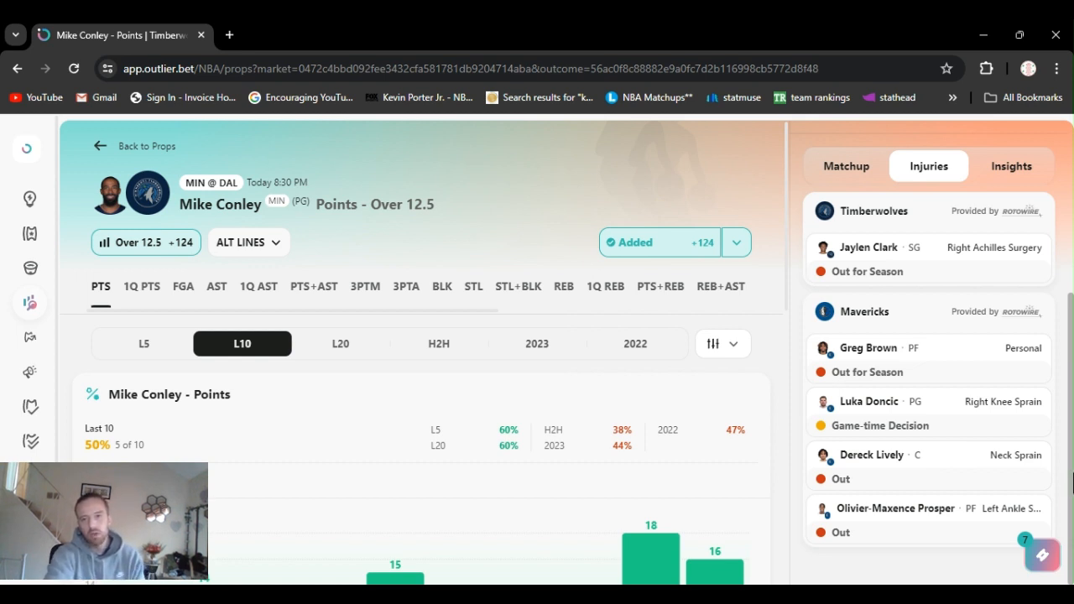
mouse_move(997, 351)
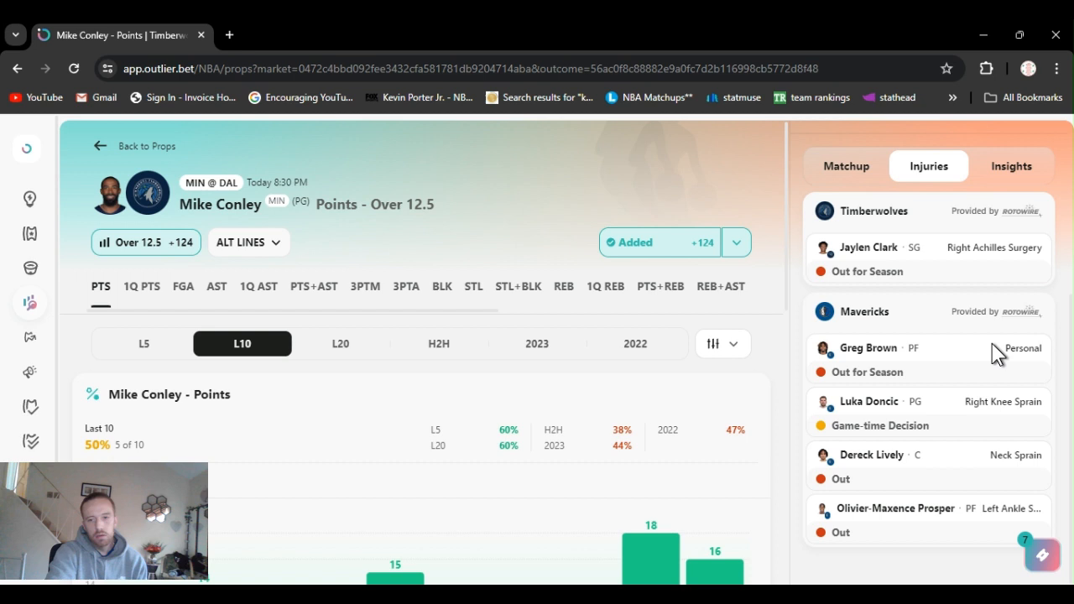
mouse_move(854, 184)
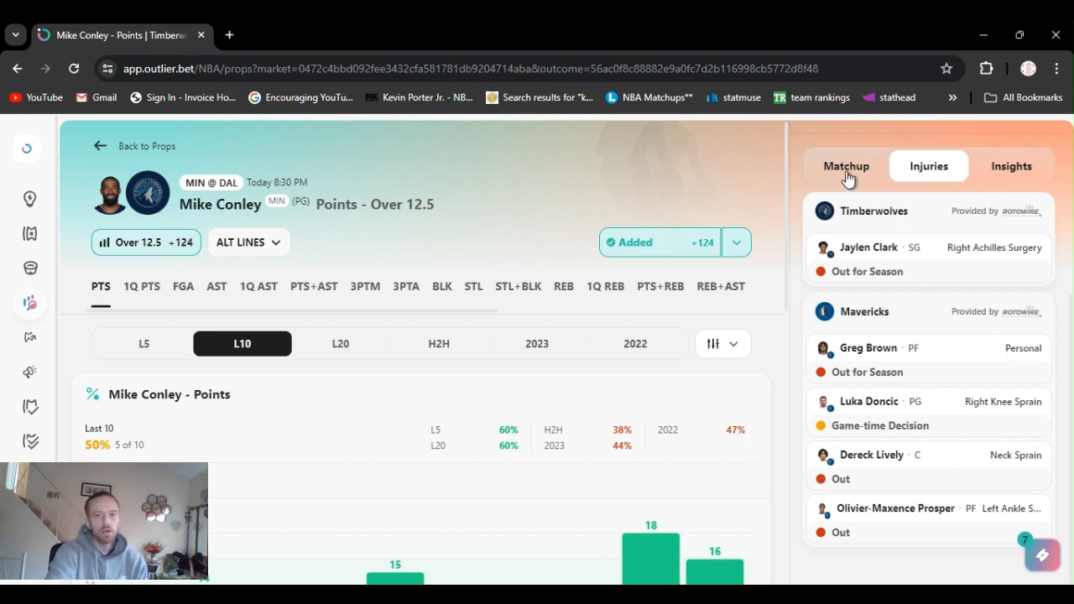
Step: Show Dallas's defensive matchup: 20th, allowing 115.6 points, with team rankings
left_click(846, 165)
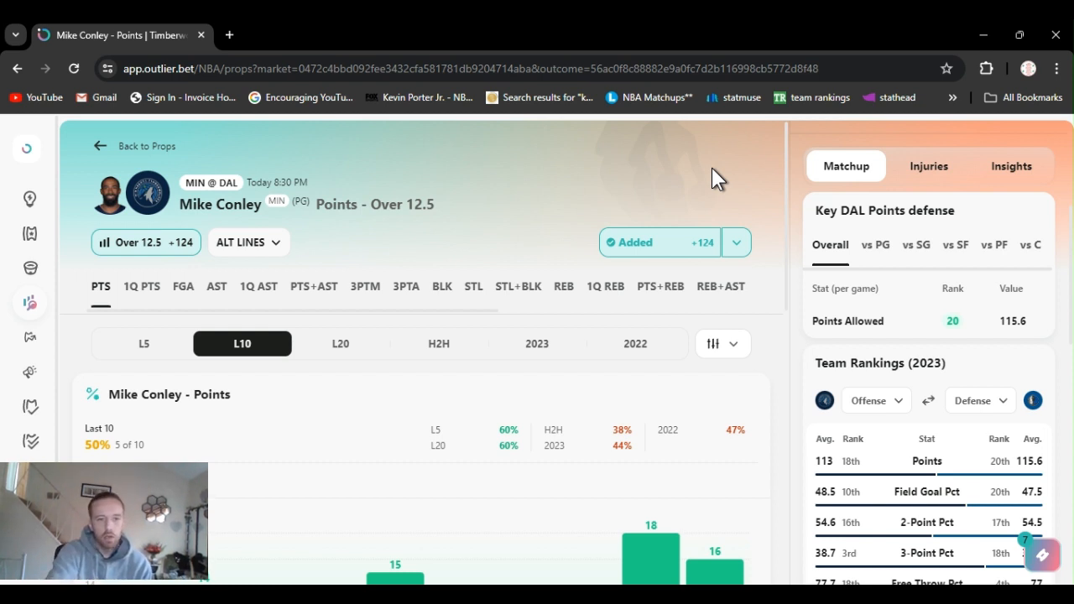
mouse_move(724, 176)
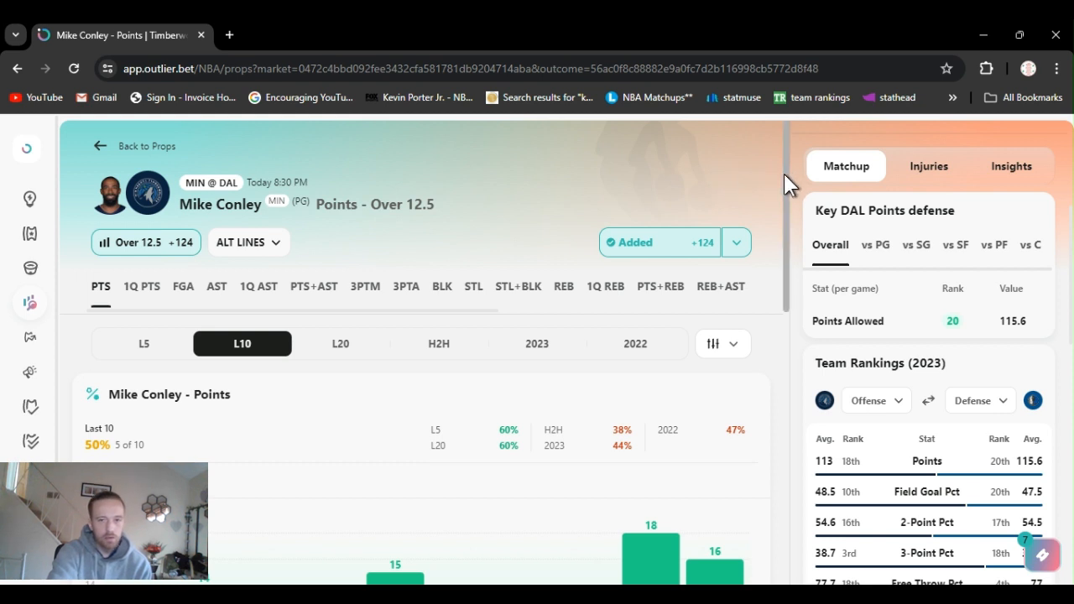
scroll("down", 3)
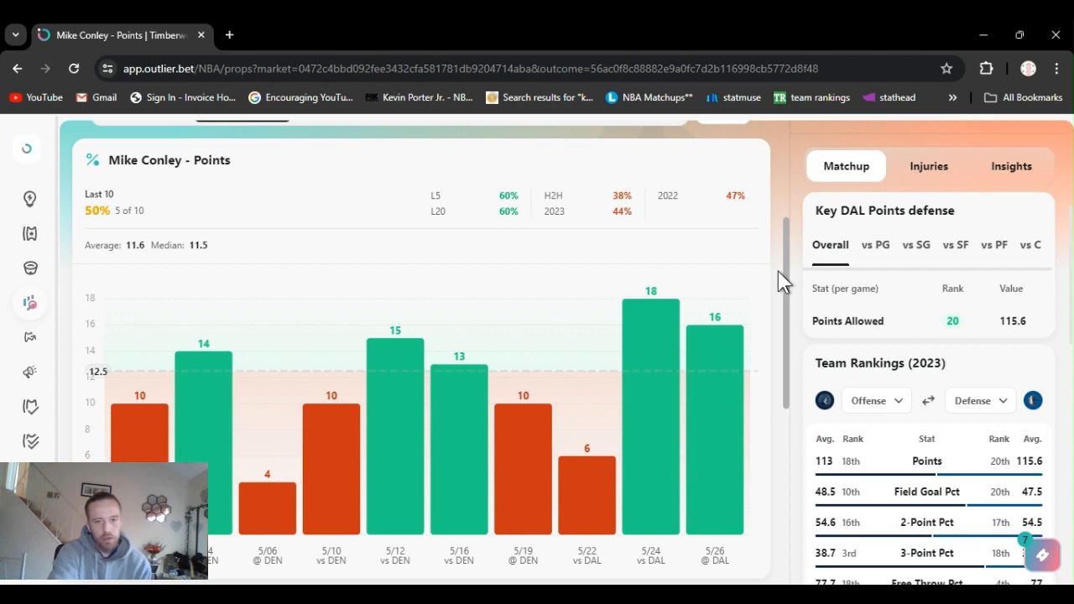
scroll("down", 3)
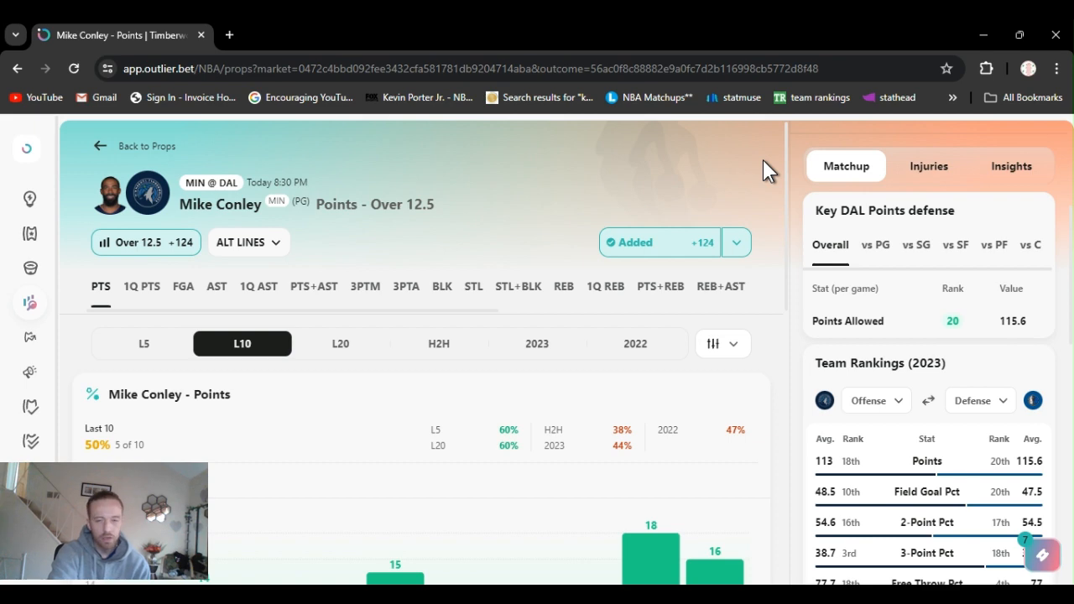
mouse_move(675, 463)
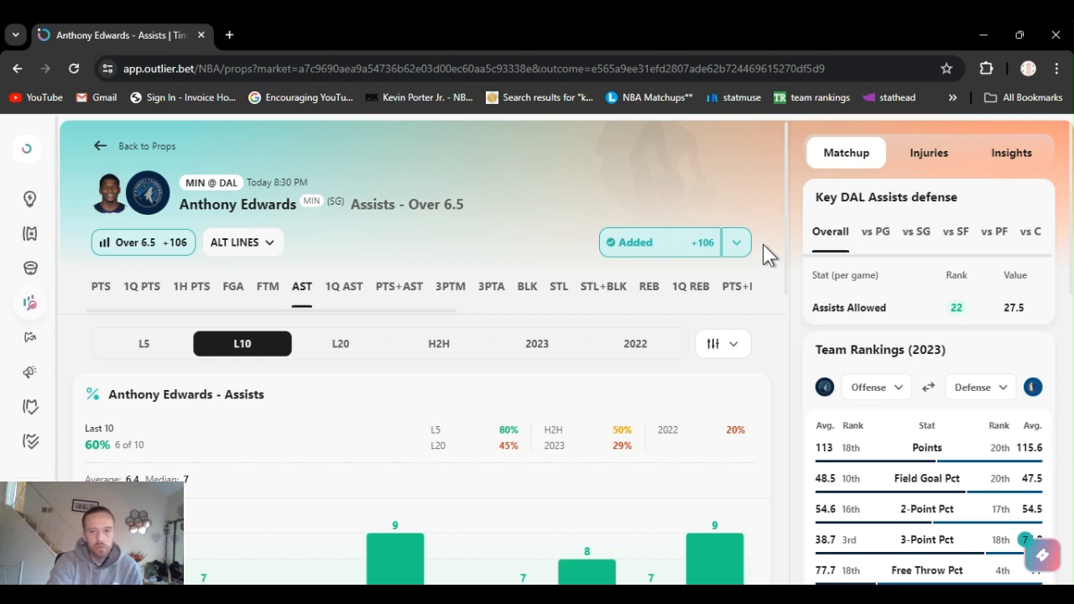
Step: Check Anthony Edwards Assists Over 6.5 sportsbook prices, then collapse the odds list
left_click(735, 243)
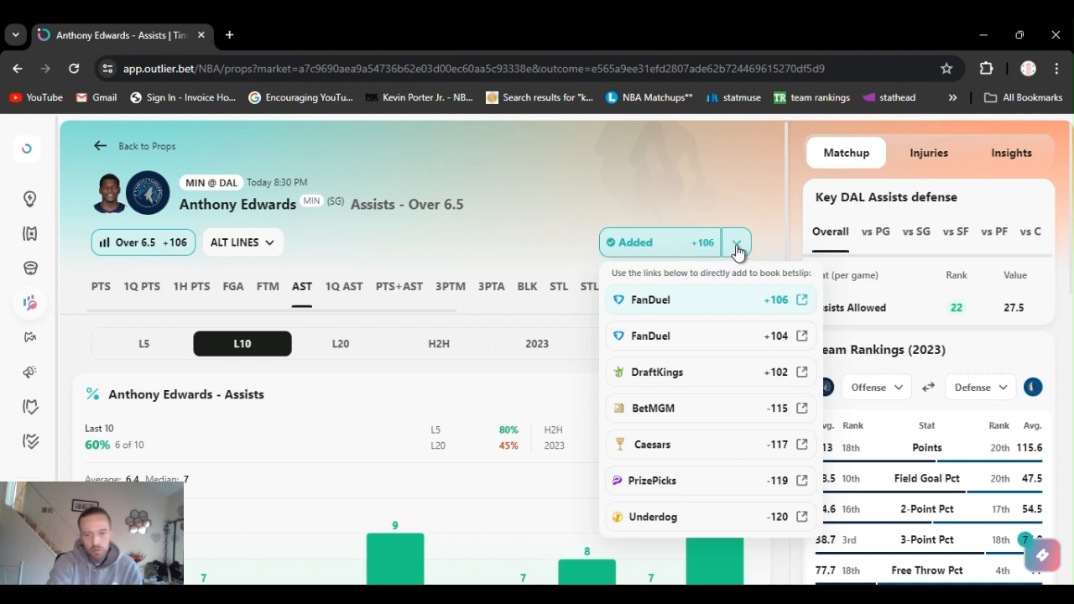
left_click(736, 242)
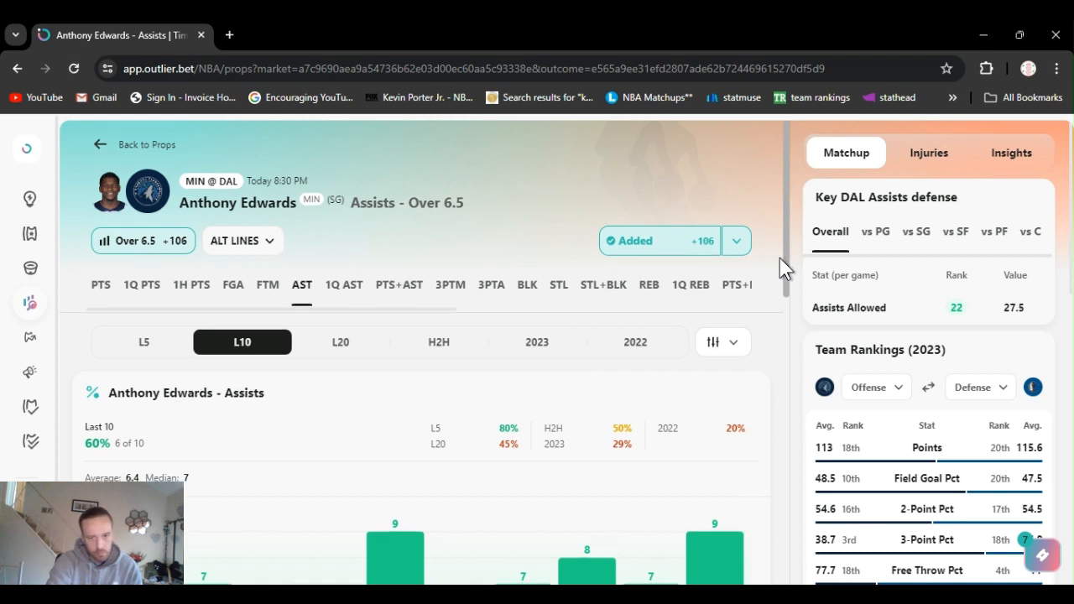
scroll("down", 3)
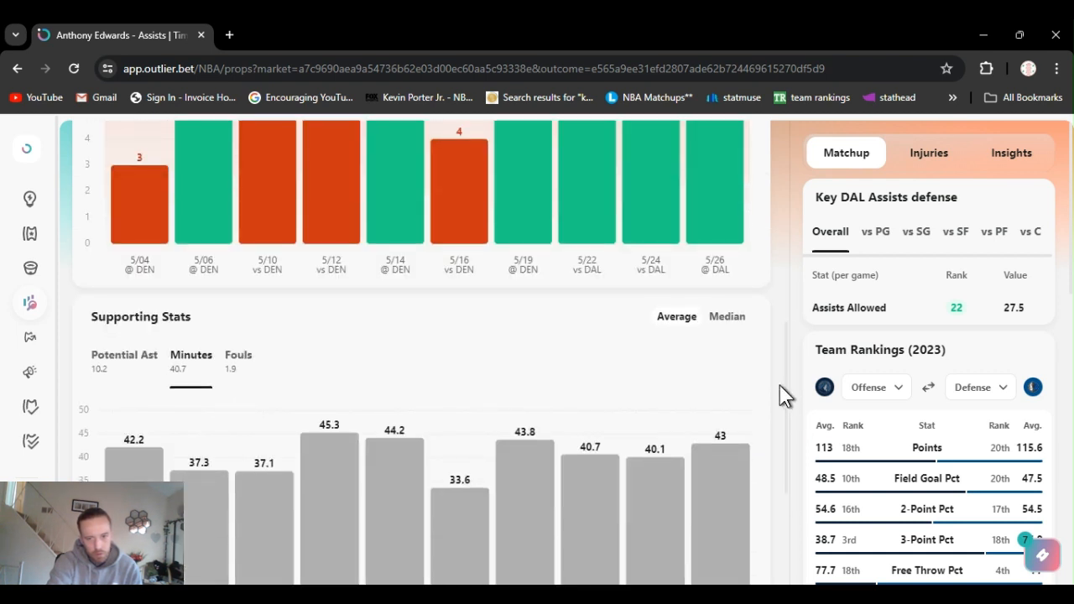
mouse_move(491, 363)
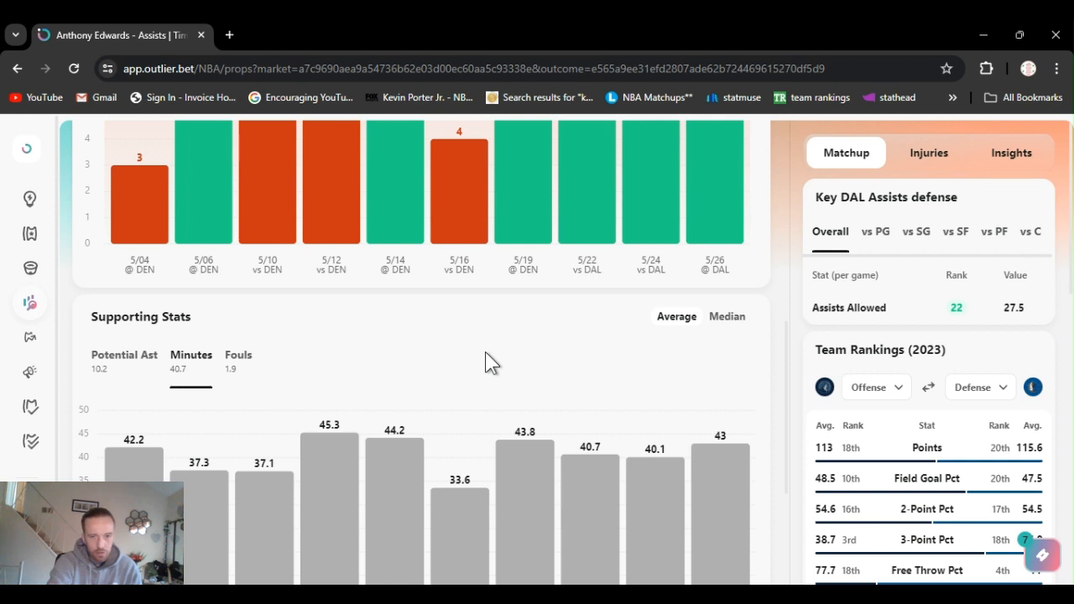
mouse_move(310, 337)
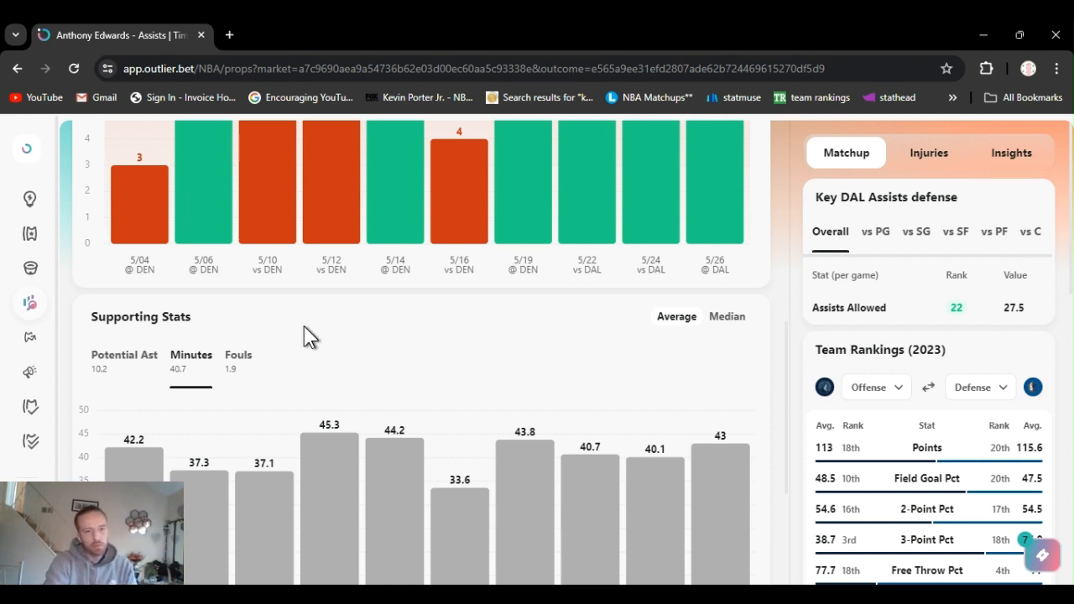
left_click(123, 355)
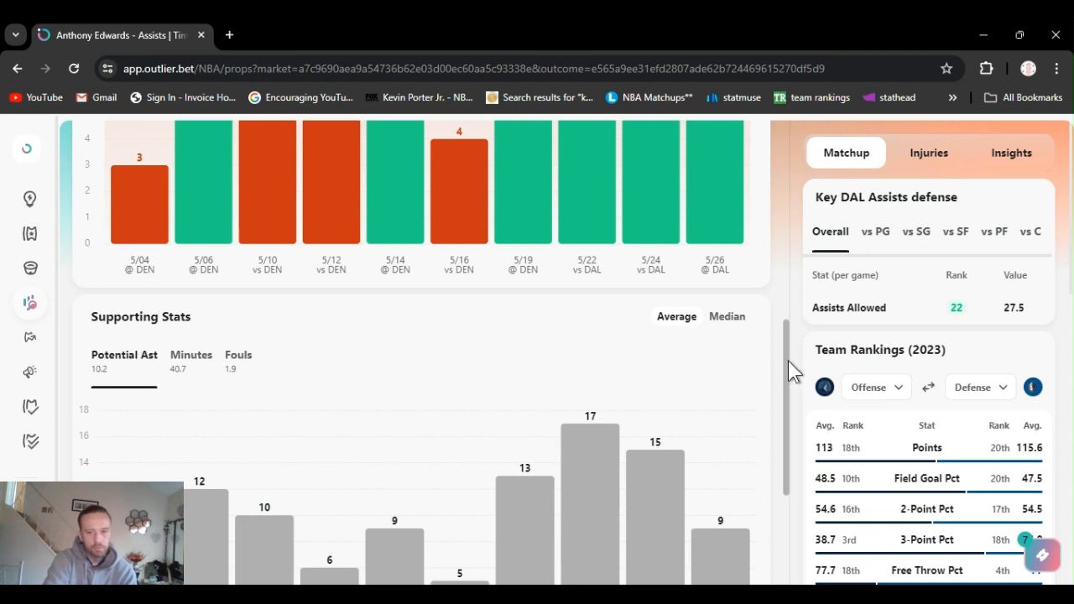
scroll("down", 3)
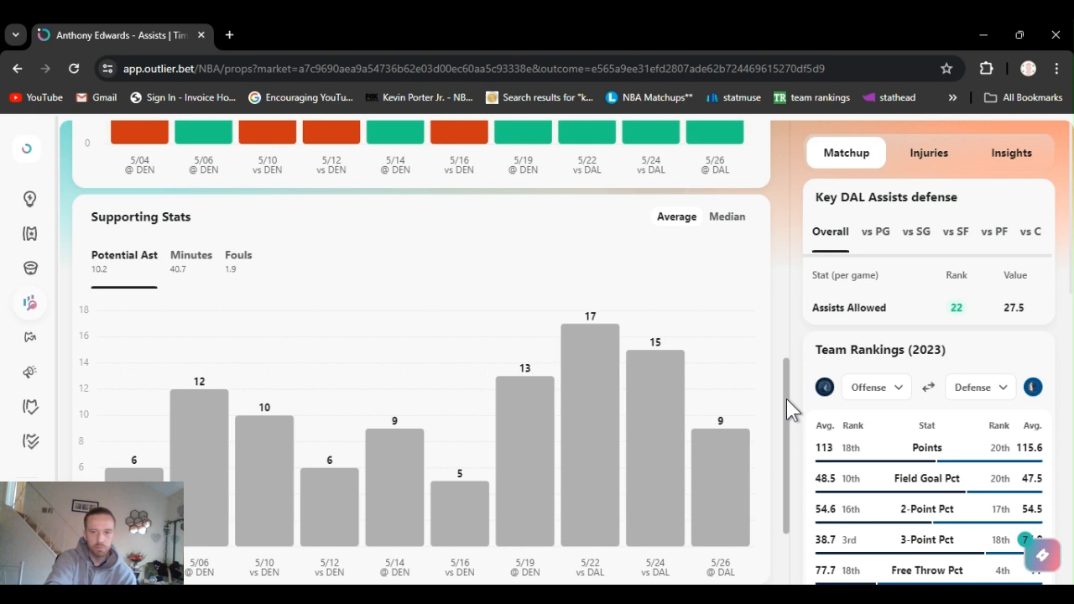
scroll("down", 3)
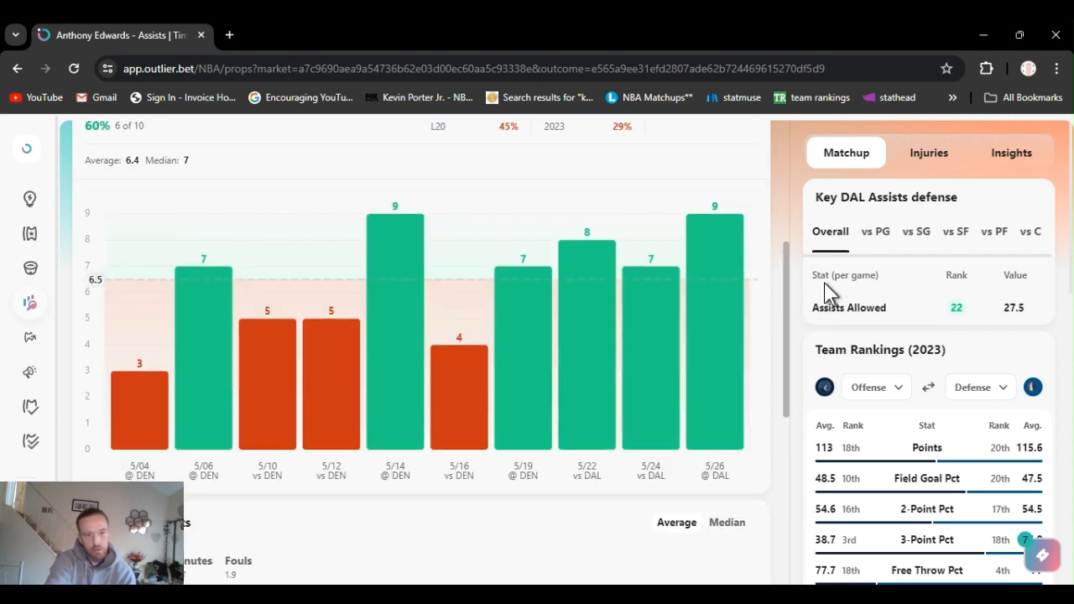
scroll("down", 3)
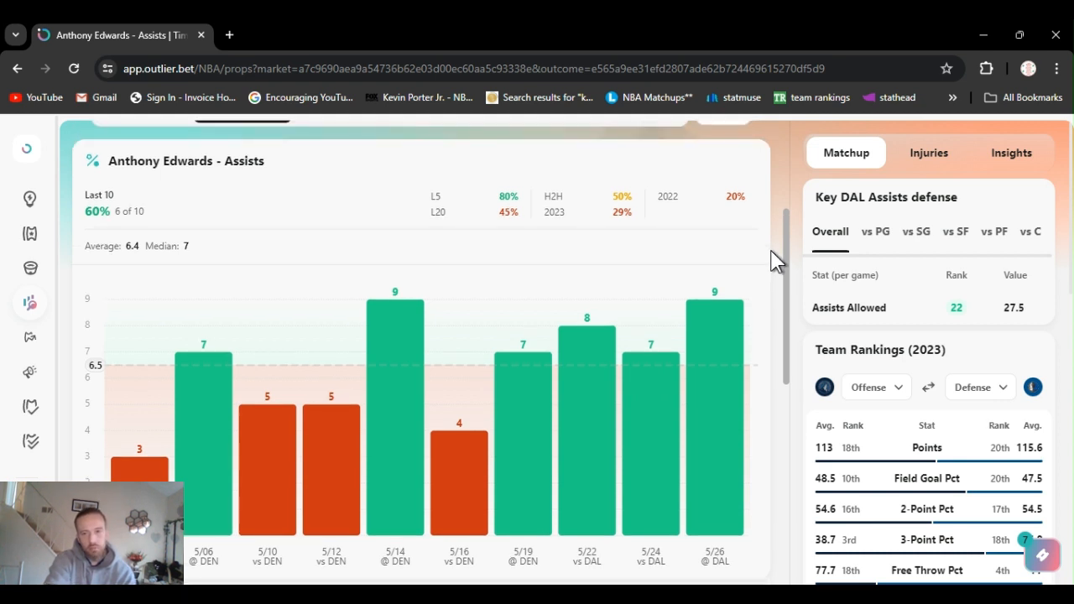
scroll("down", 3)
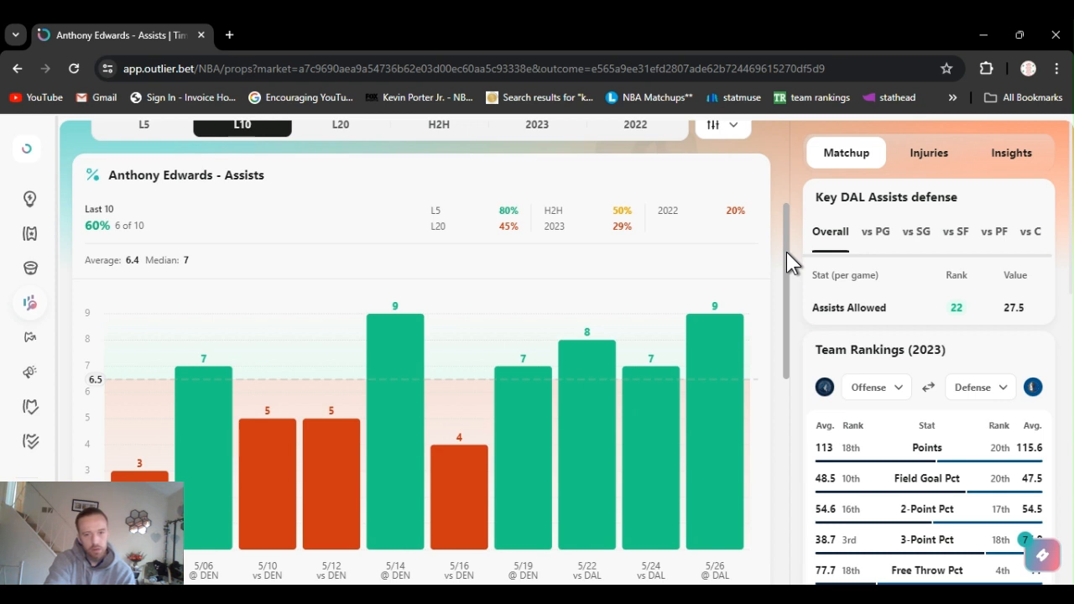
mouse_move(793, 264)
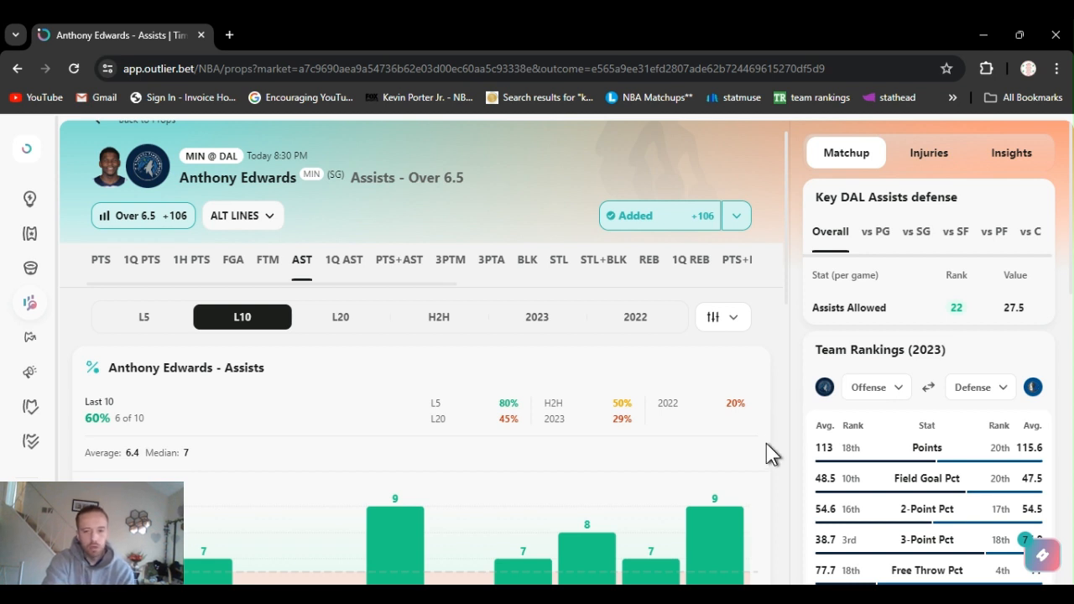
mouse_move(790, 482)
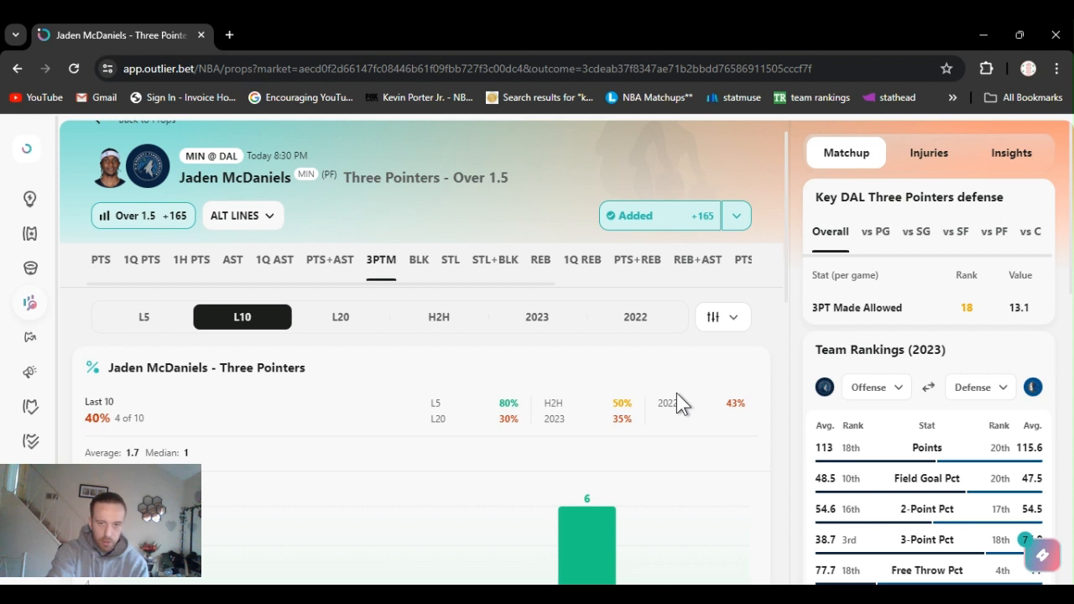
mouse_move(738, 214)
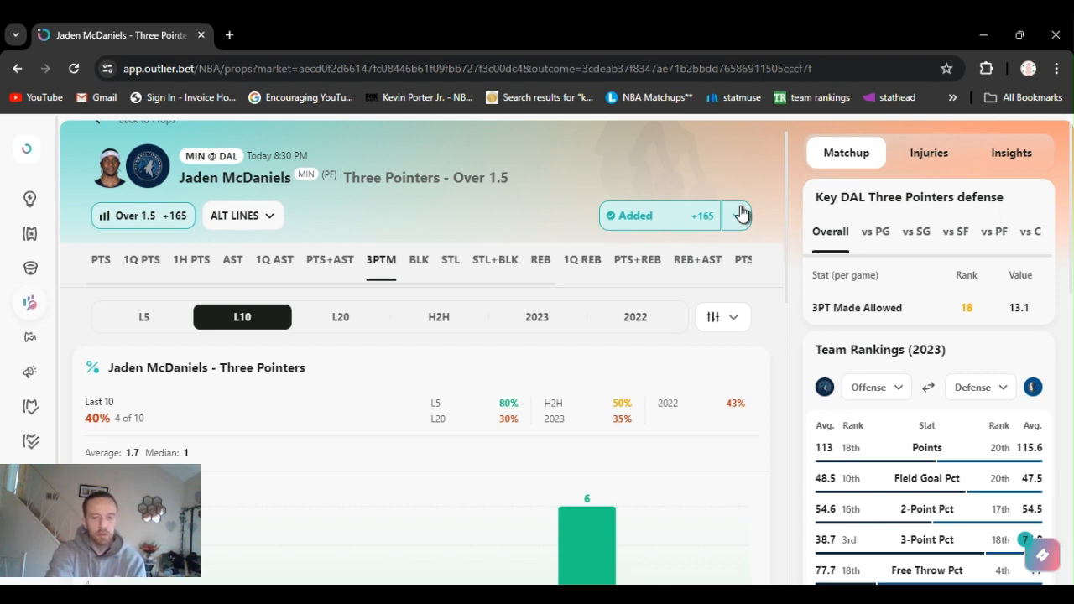
mouse_move(541, 179)
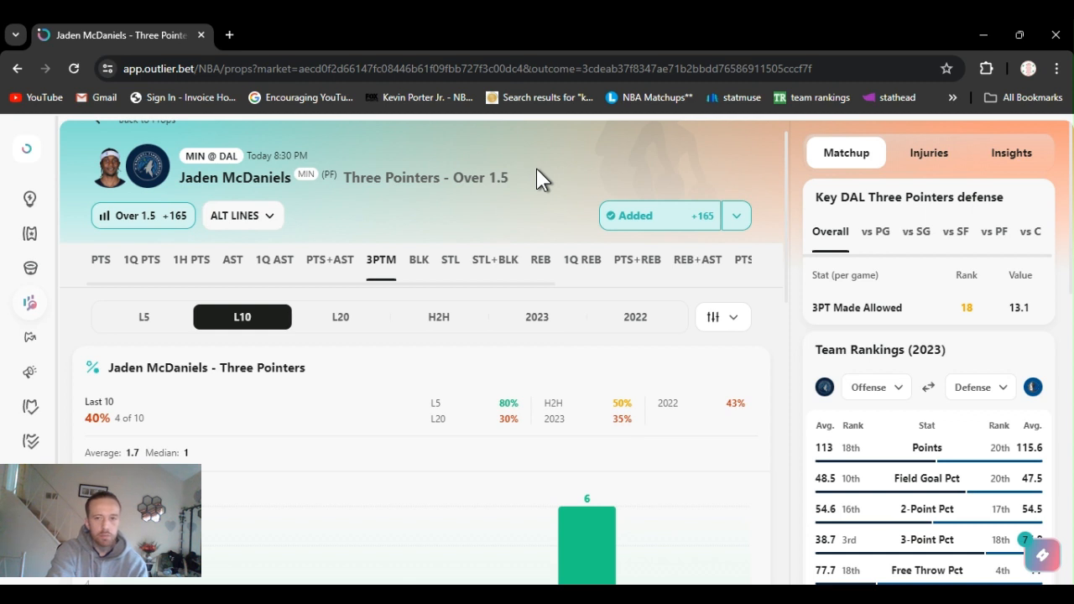
mouse_move(646, 172)
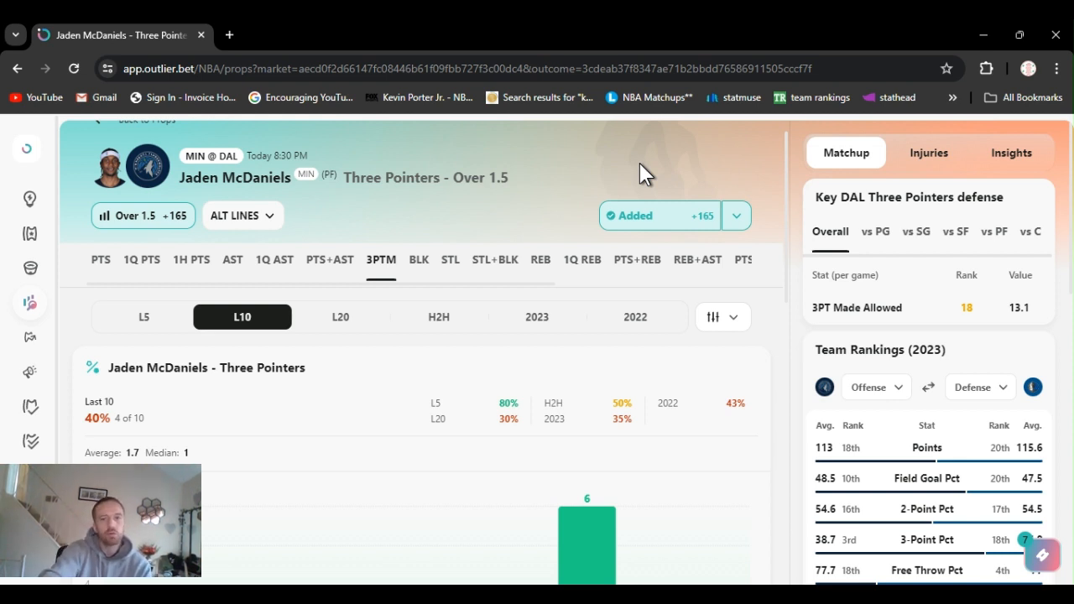
mouse_move(651, 172)
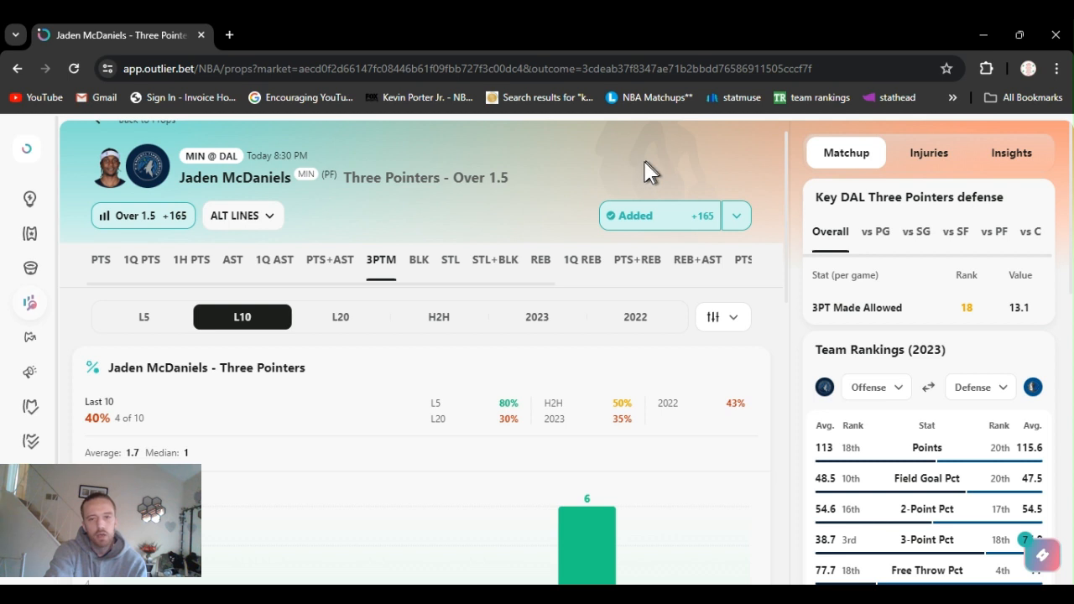
Step: List sportsbook odds for McDaniels Threes Over 1.5, FanDuel best at +165
left_click(735, 215)
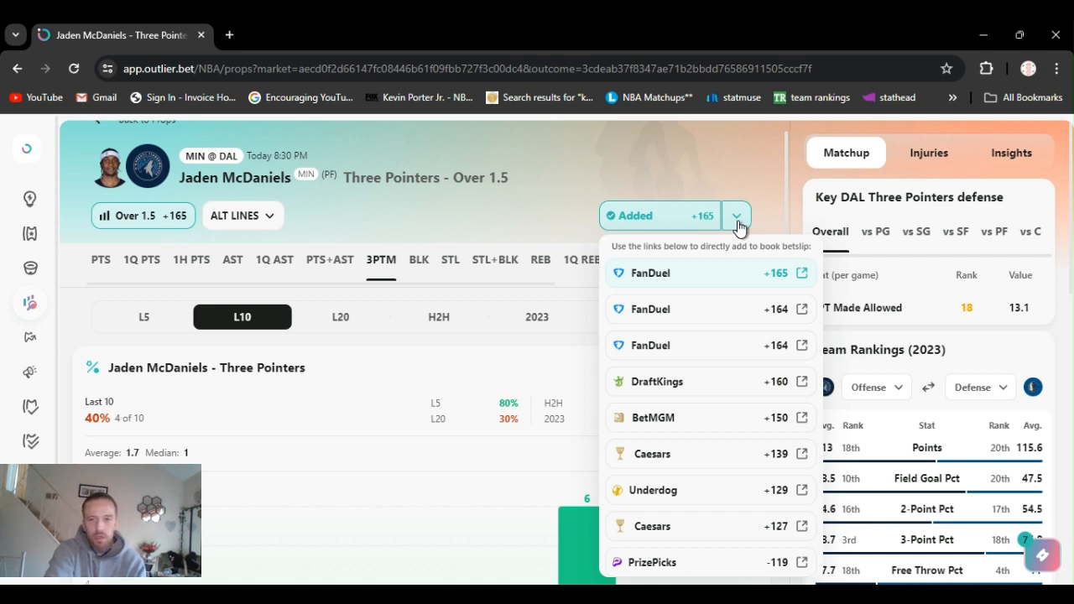
Step: Close McDaniels' sportsbook price list and scroll the page showing a 40% last-10 hit rate
left_click(735, 215)
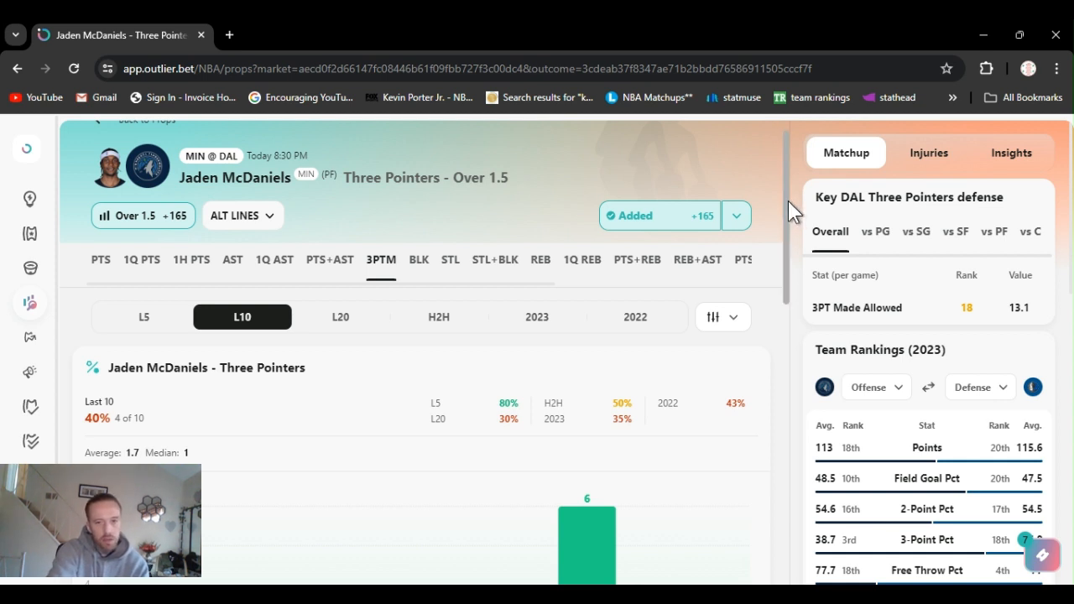
scroll("down", 3)
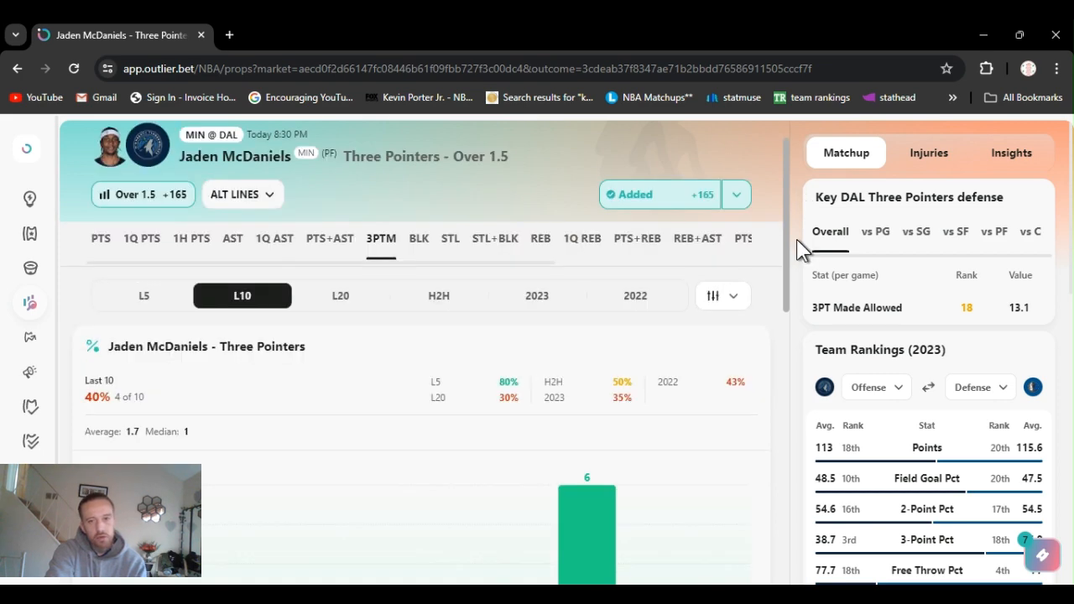
scroll("down", 3)
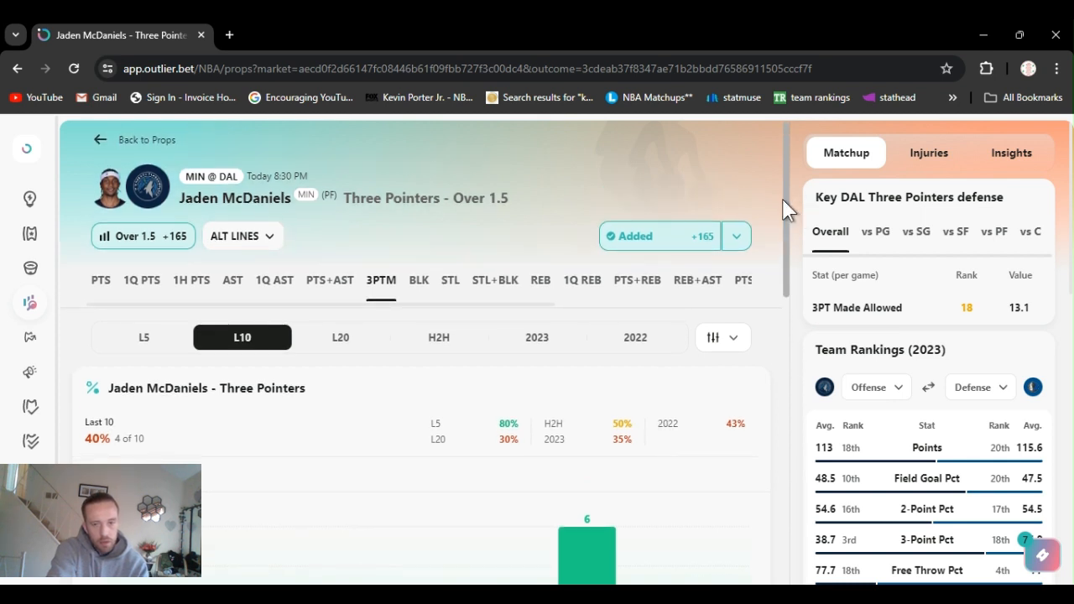
Step: Chart McDaniels' threes per game: 1.7 made on 3.7 attempts (46%)
scroll("down", 3)
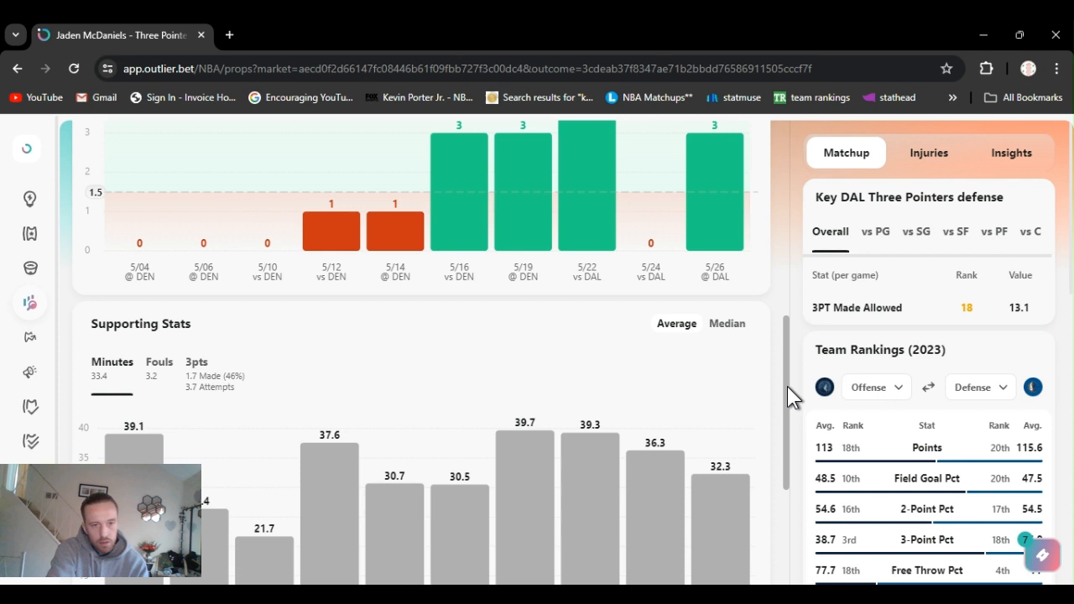
scroll("down", 3)
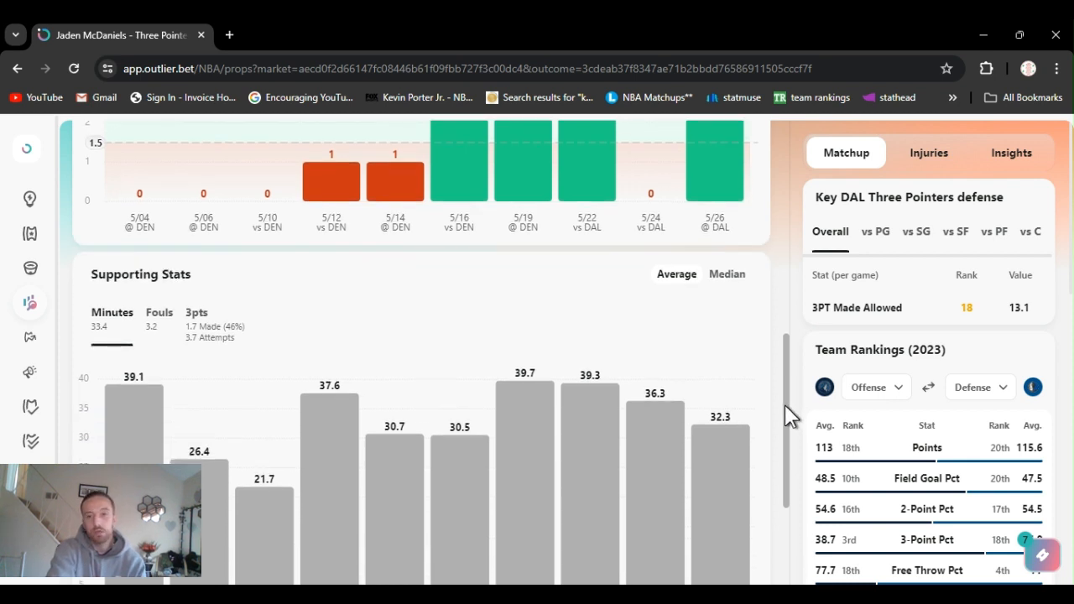
mouse_move(633, 348)
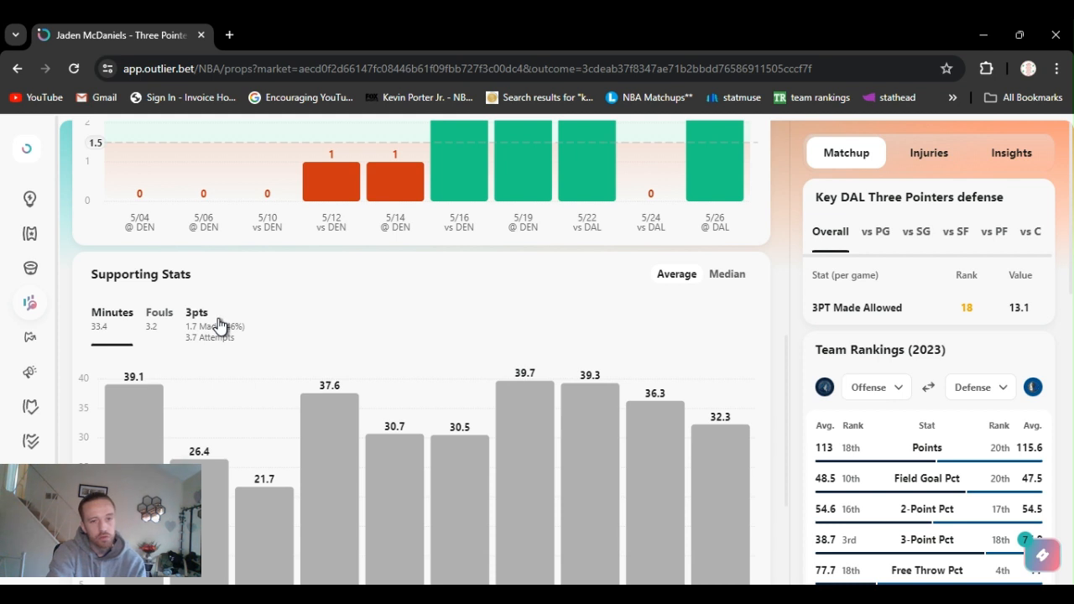
left_click(195, 312)
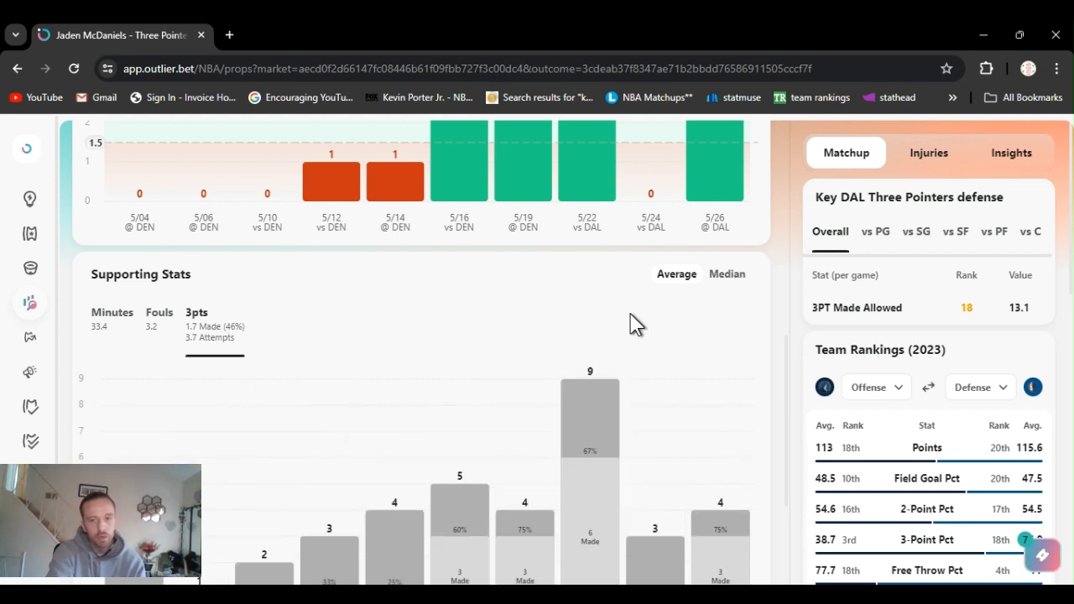
mouse_move(787, 387)
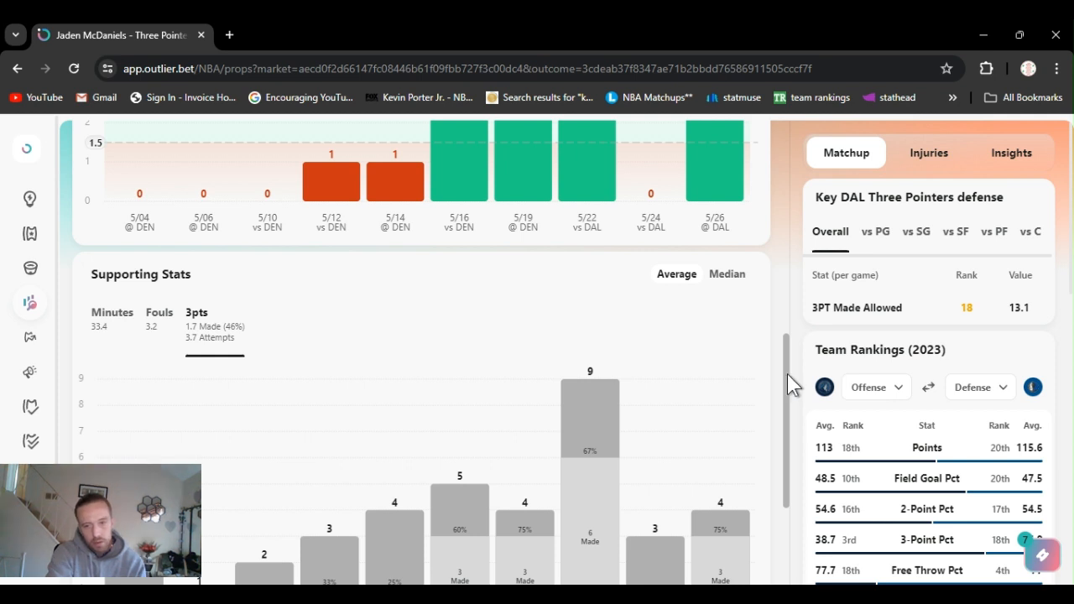
scroll("down", 3)
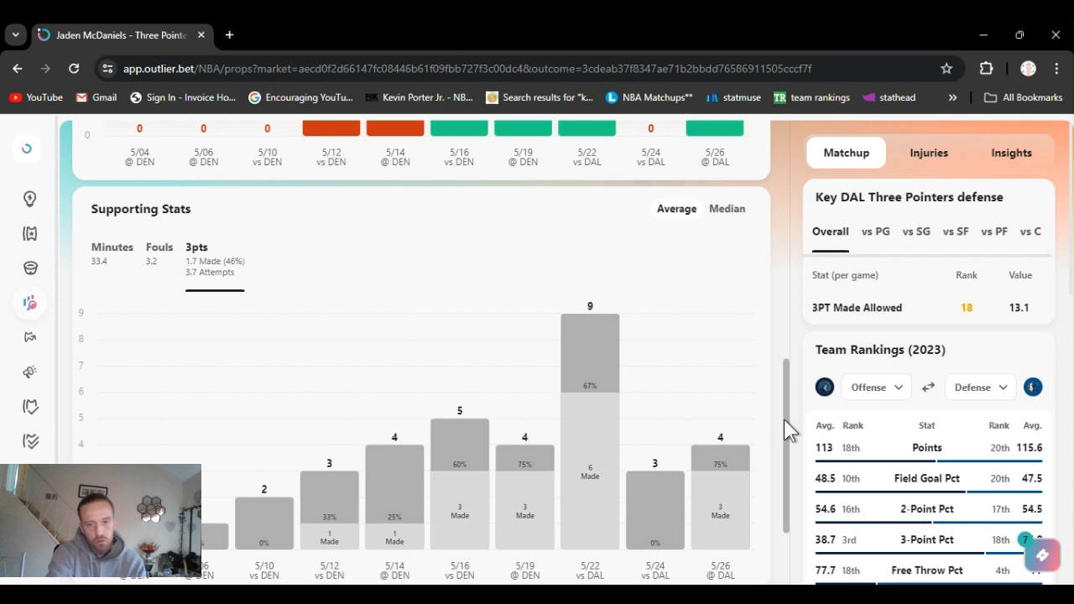
scroll("down", 3)
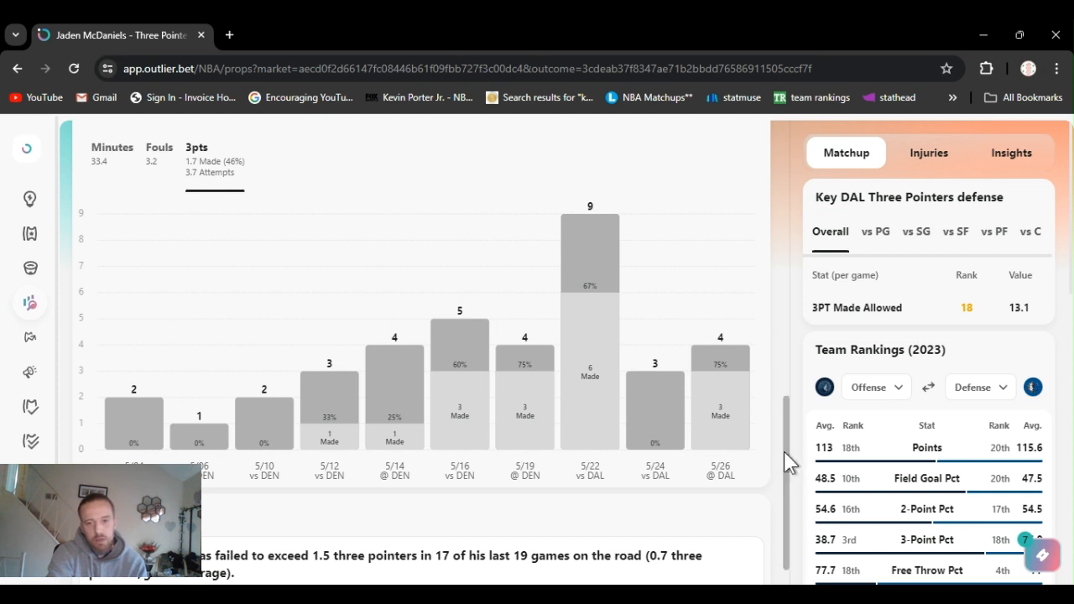
mouse_move(784, 449)
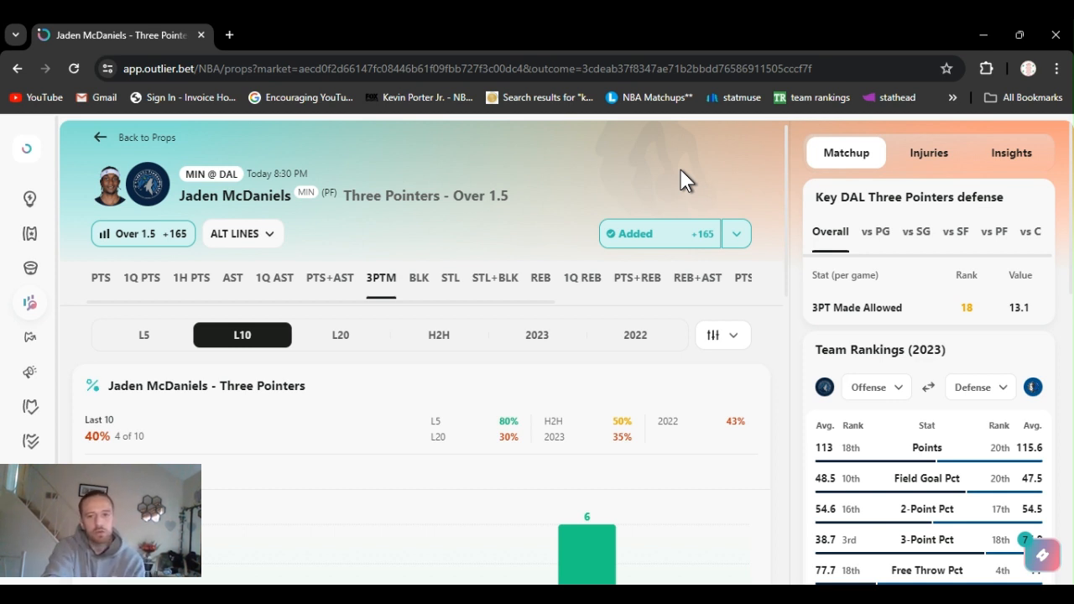
mouse_move(771, 294)
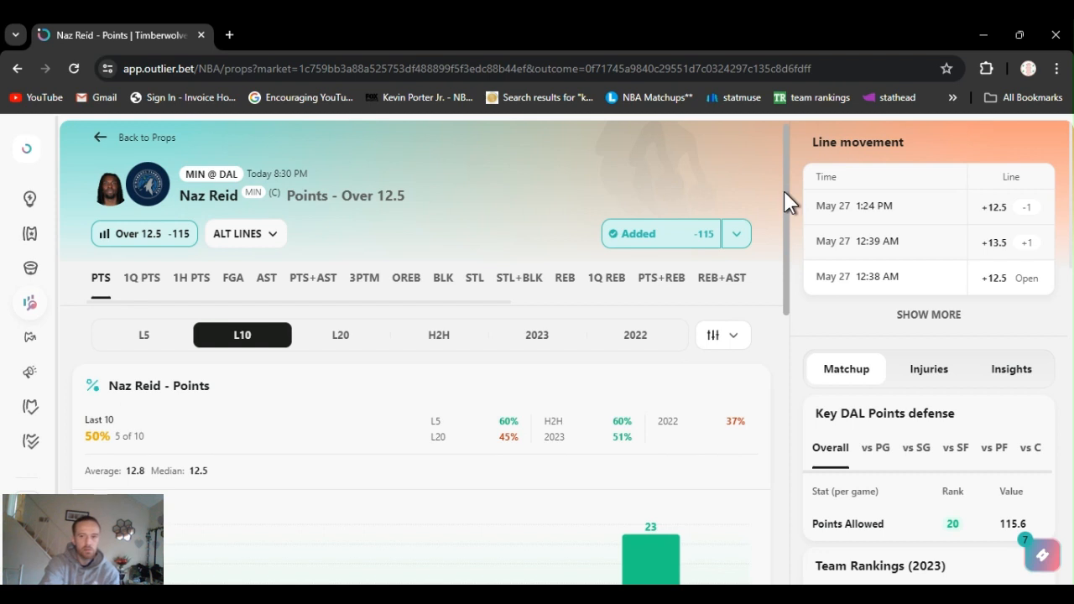
Step: Open Naz Reid's Points Over 12.5 prop at -115, hitting 5 of last 10
scroll("down", 3)
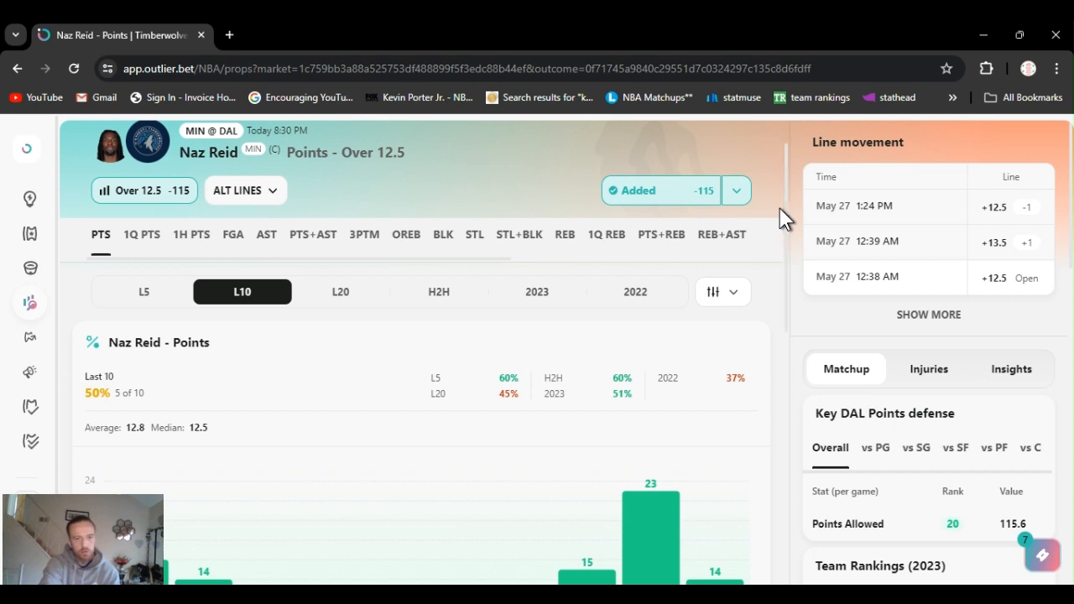
left_click(736, 191)
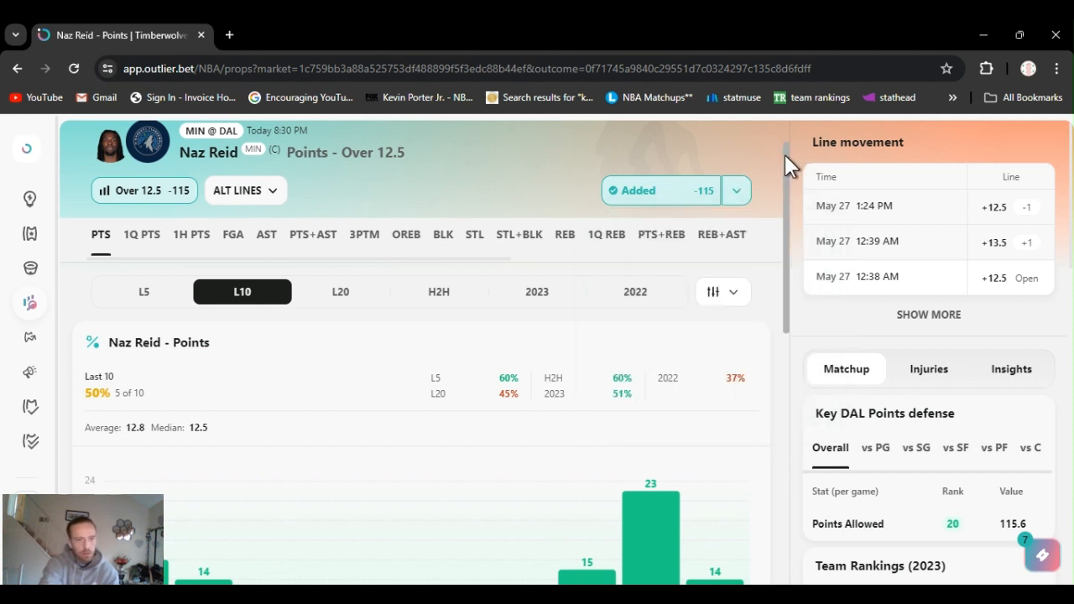
Step: Show Naz Reid's median field goals: 5 of 9.5 made, 1 of 4 threes
scroll("down", 3)
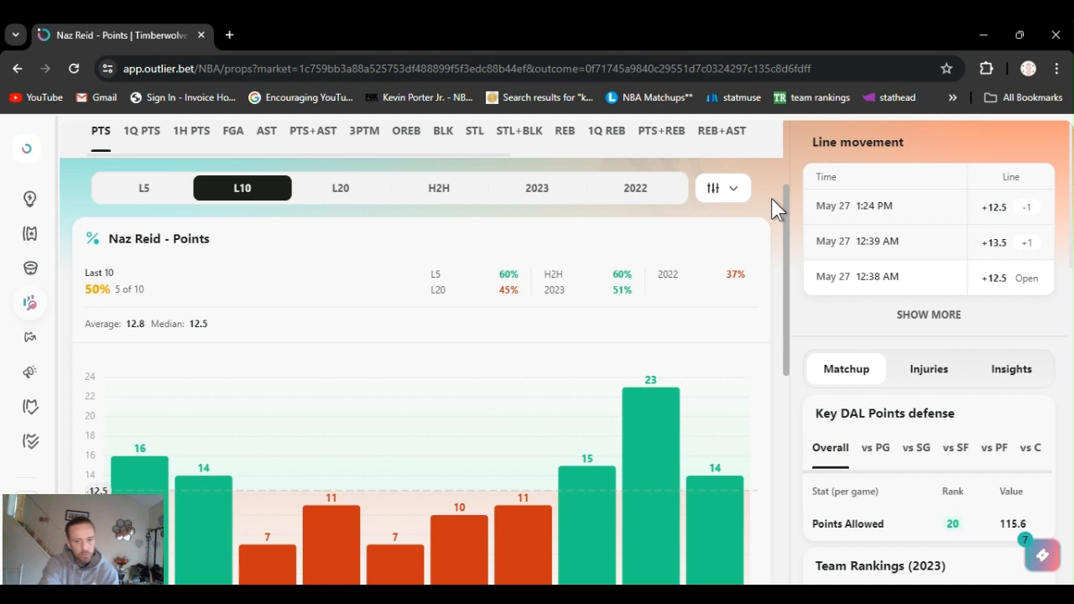
scroll("down", 3)
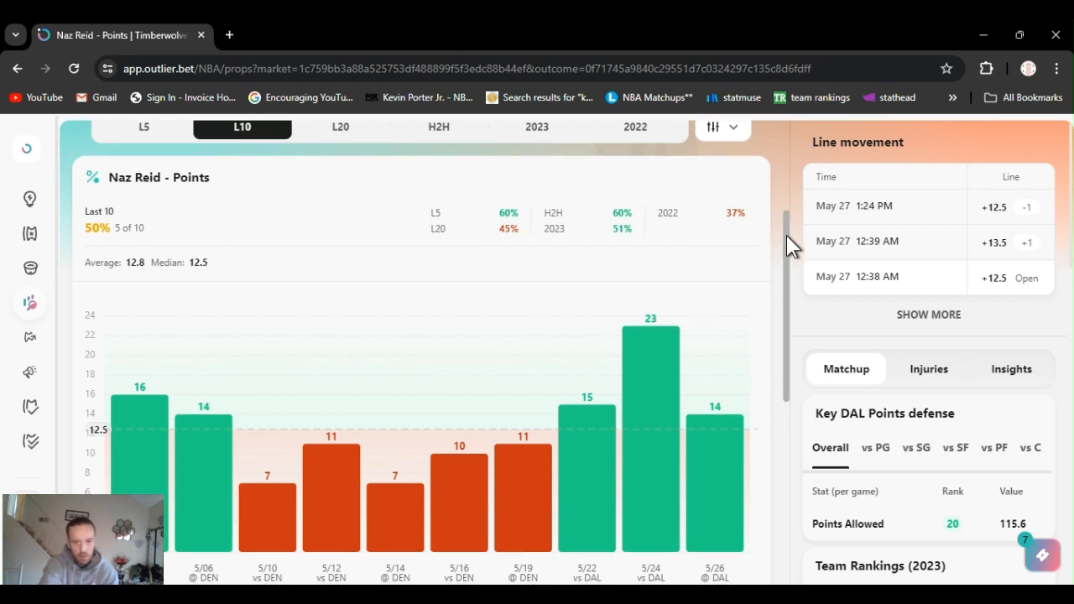
scroll("down", 3)
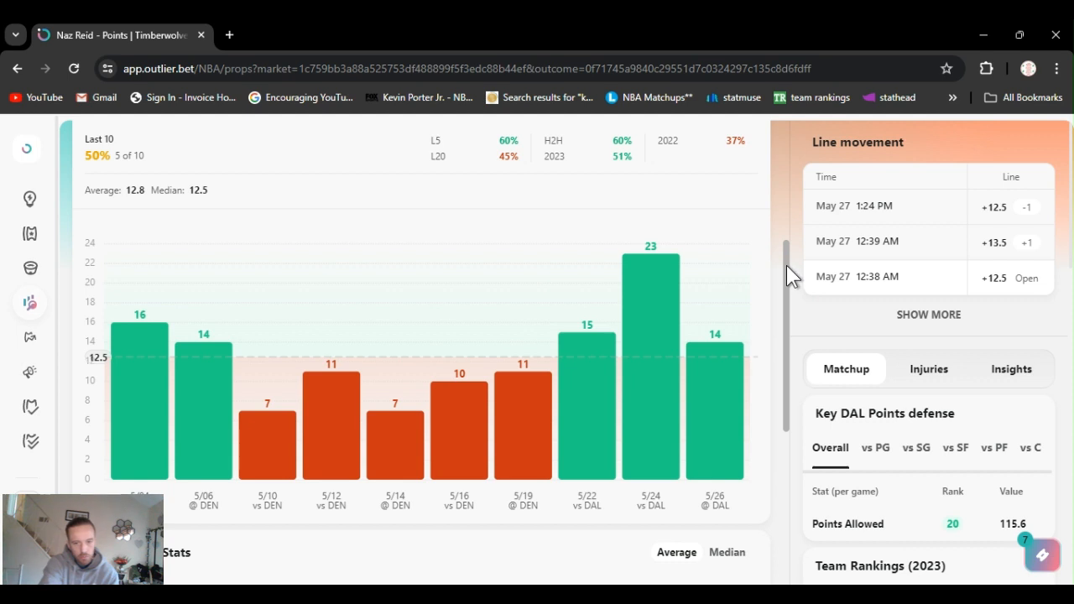
scroll("down", 3)
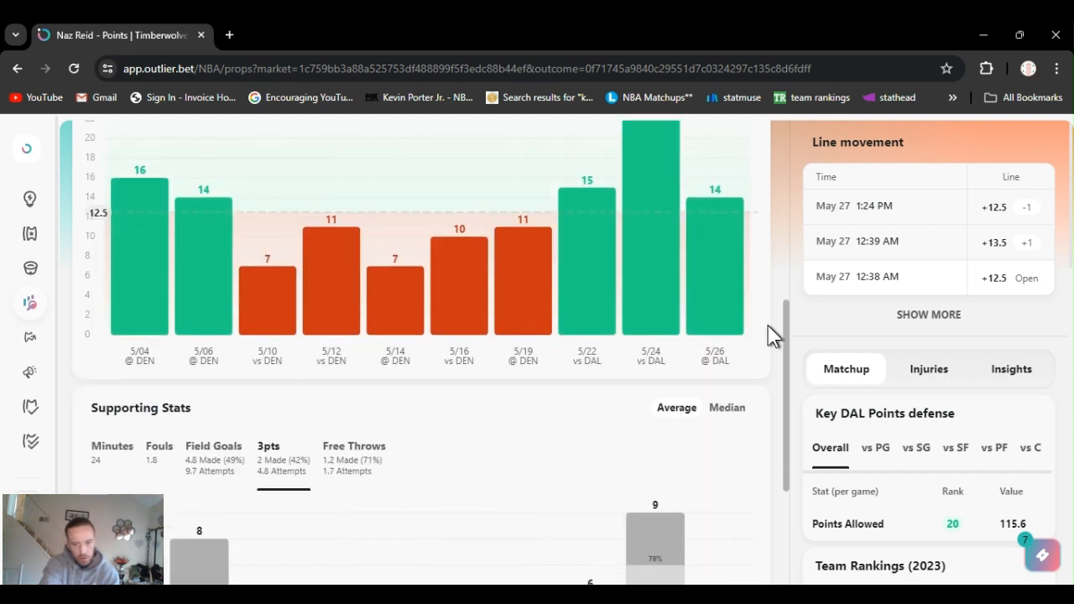
scroll("down", 3)
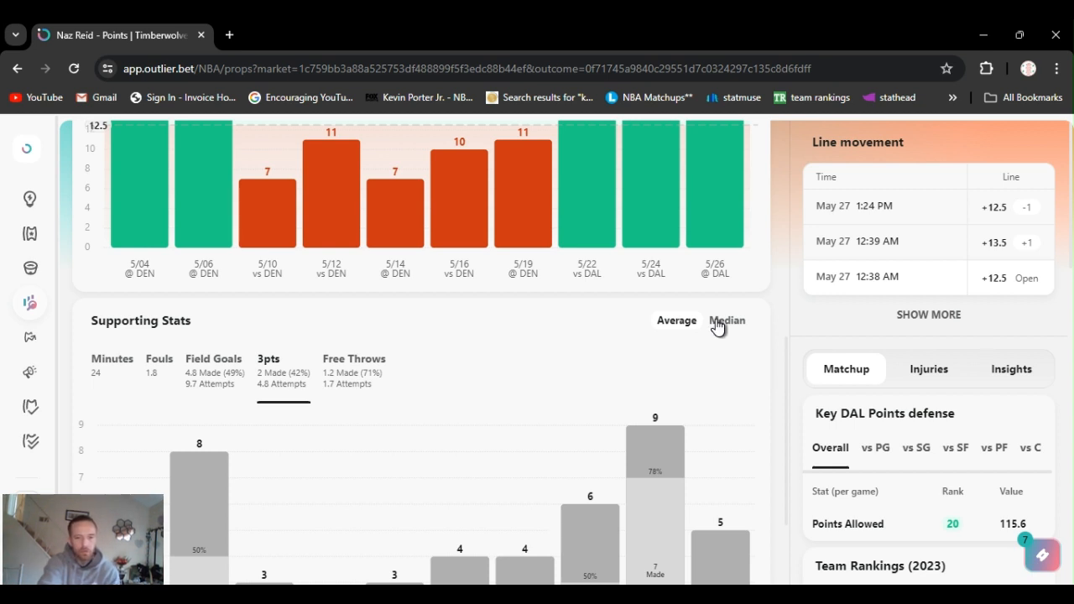
mouse_move(792, 365)
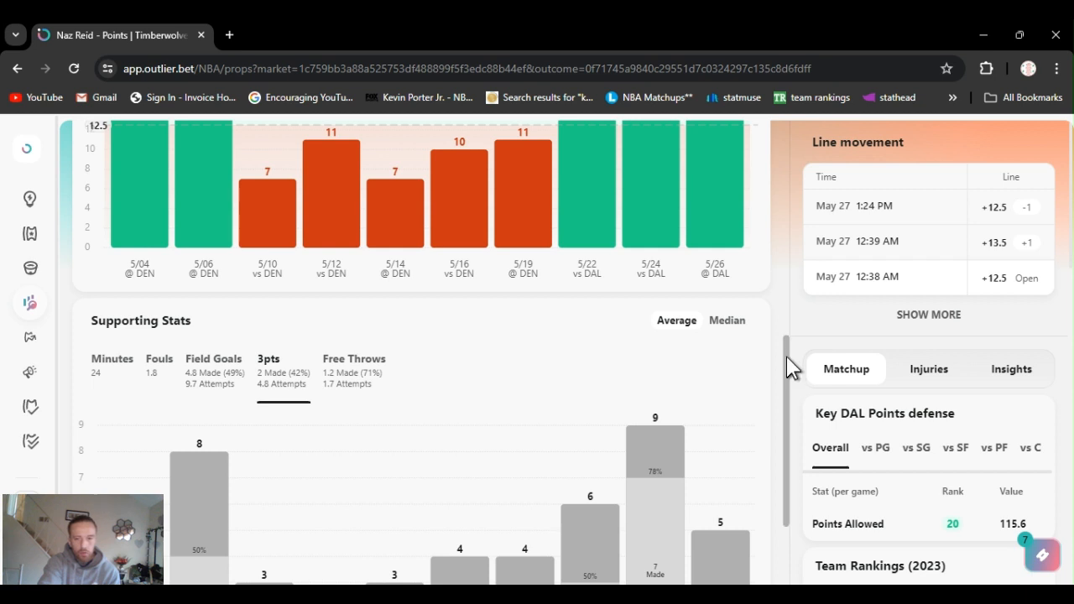
scroll("down", 3)
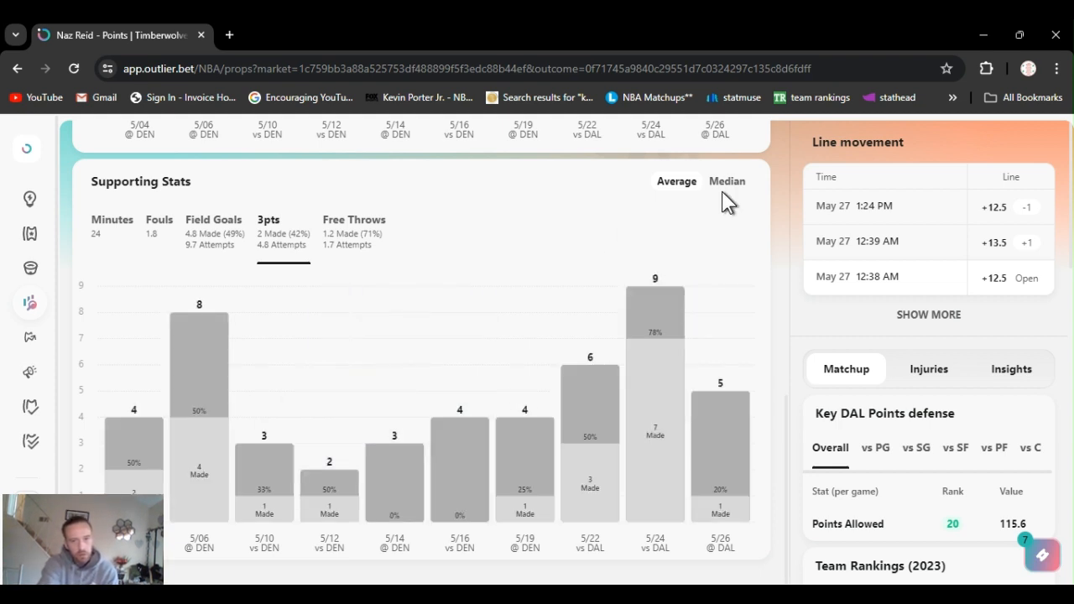
left_click(726, 181)
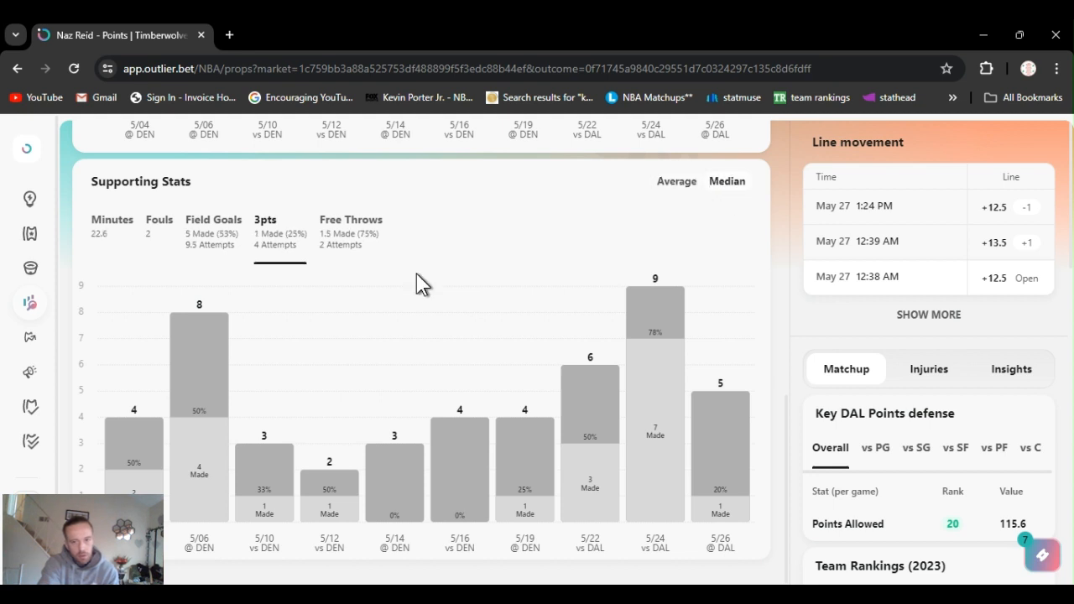
left_click(213, 220)
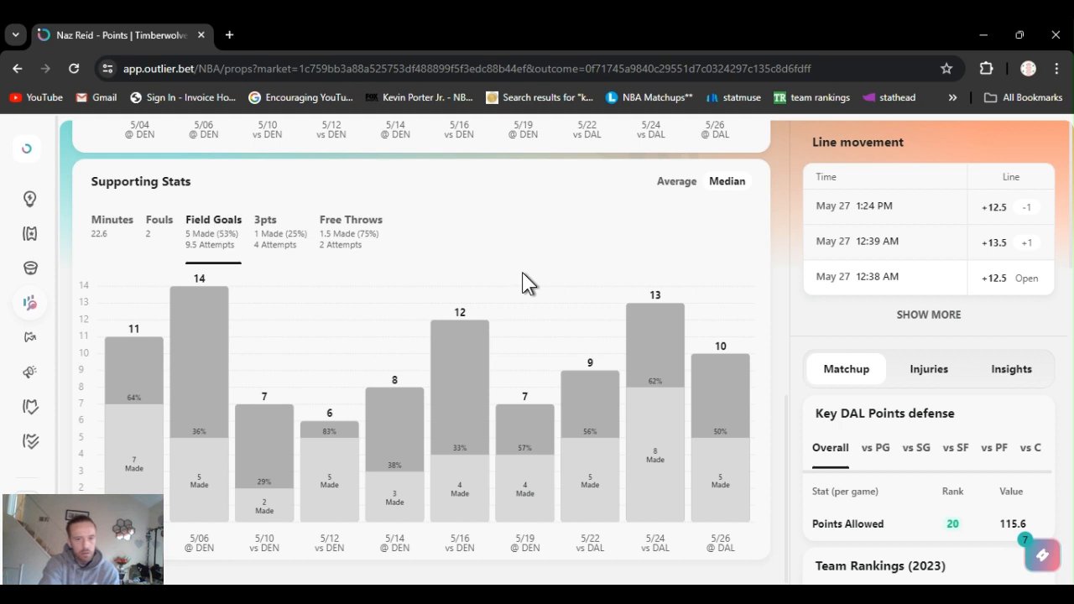
mouse_move(552, 282)
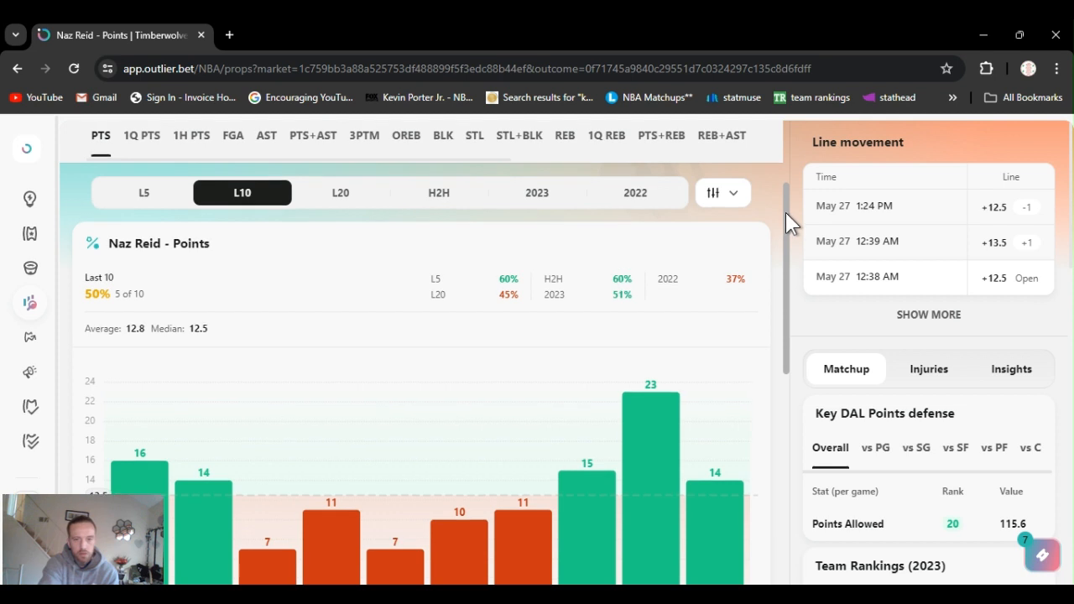
scroll("down", 3)
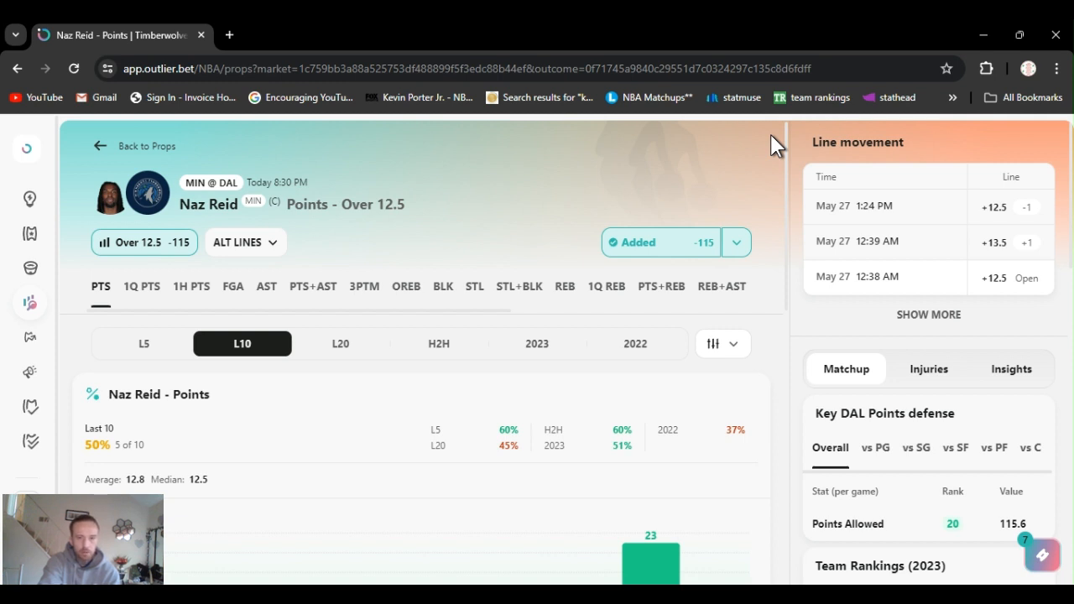
mouse_move(714, 145)
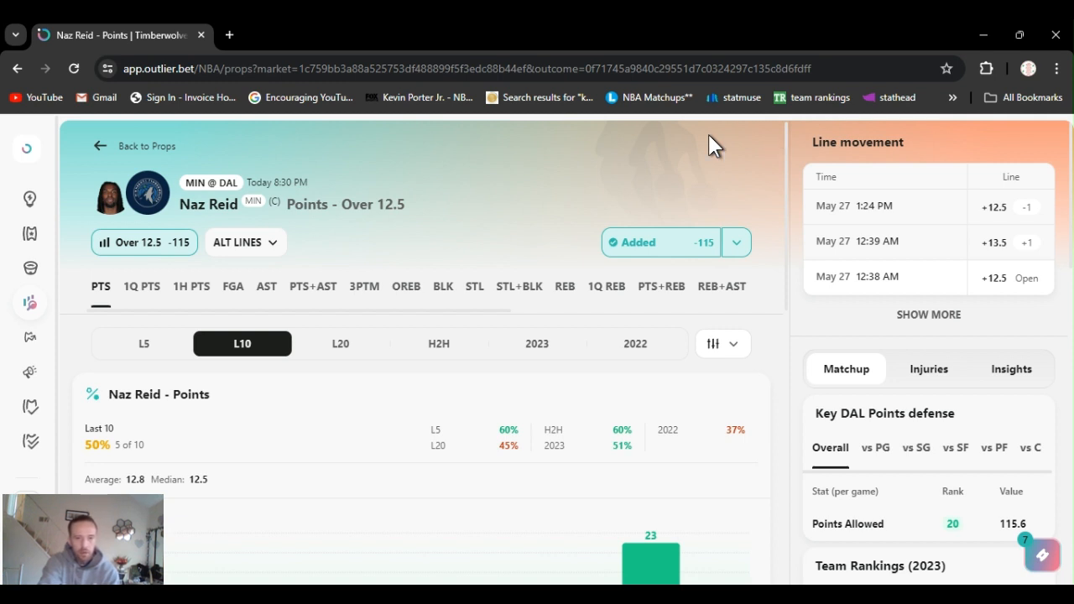
mouse_move(625, 533)
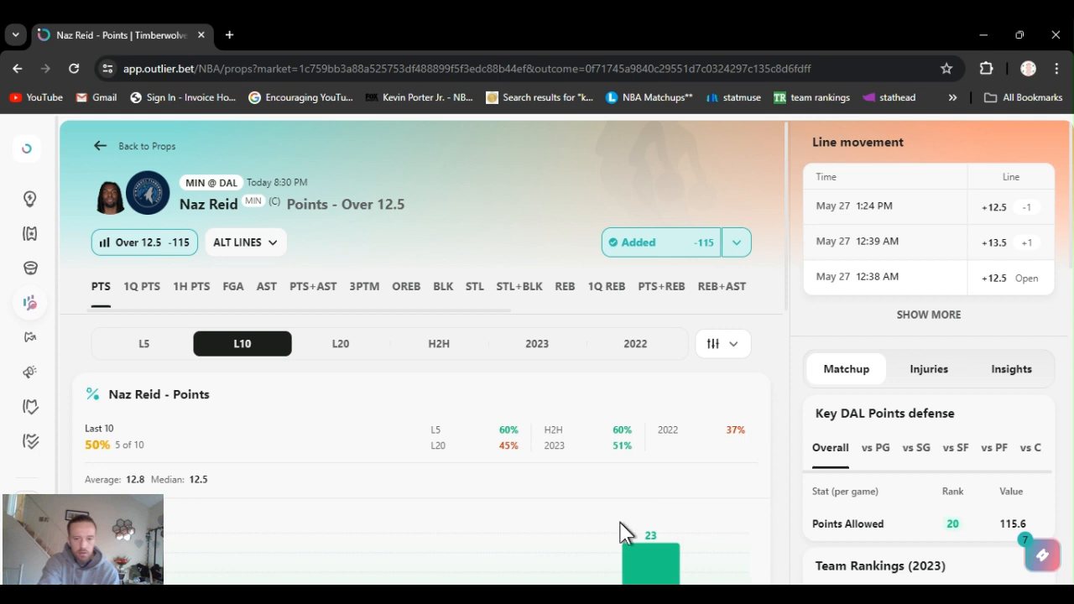
mouse_move(630, 541)
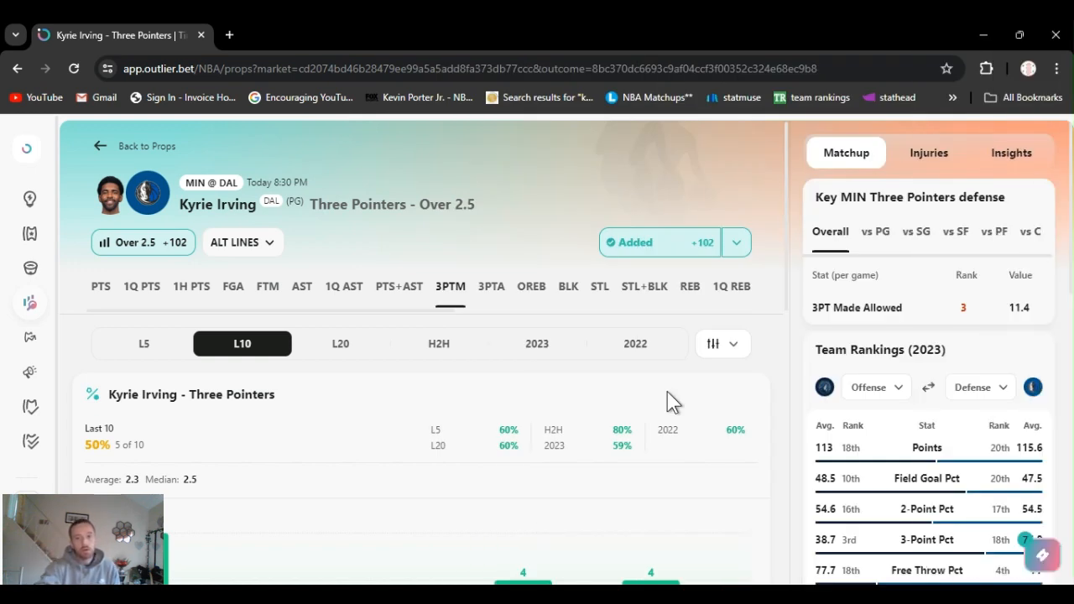
left_click(736, 242)
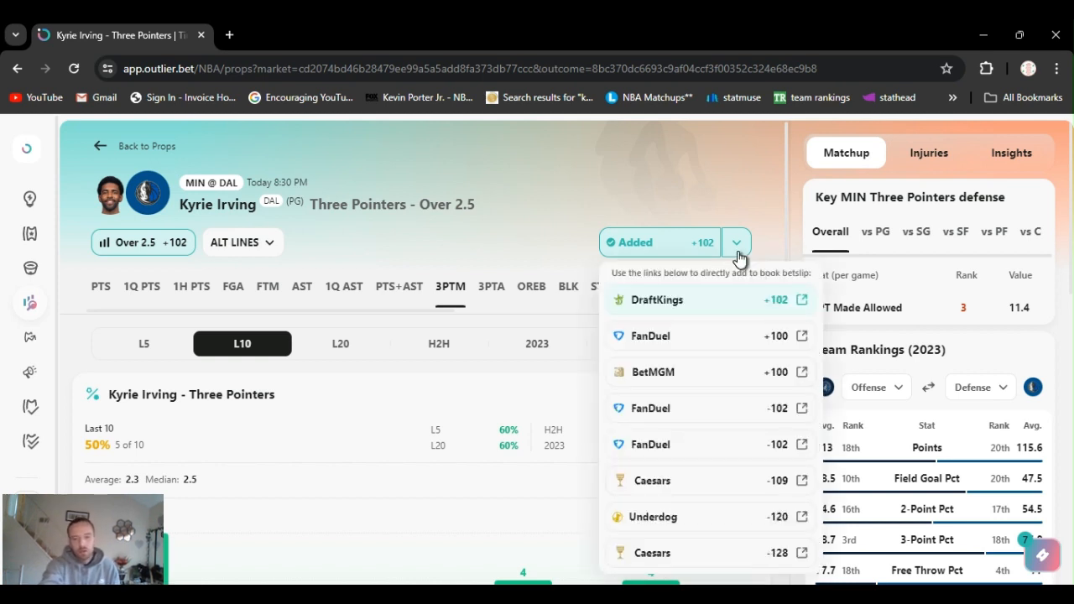
left_click(736, 241)
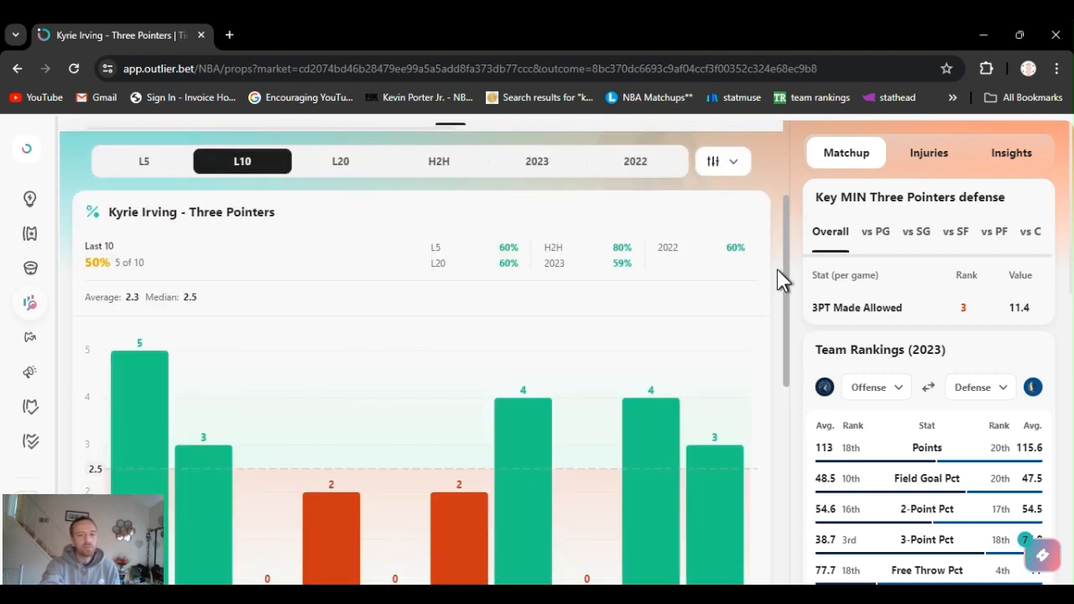
scroll("down", 3)
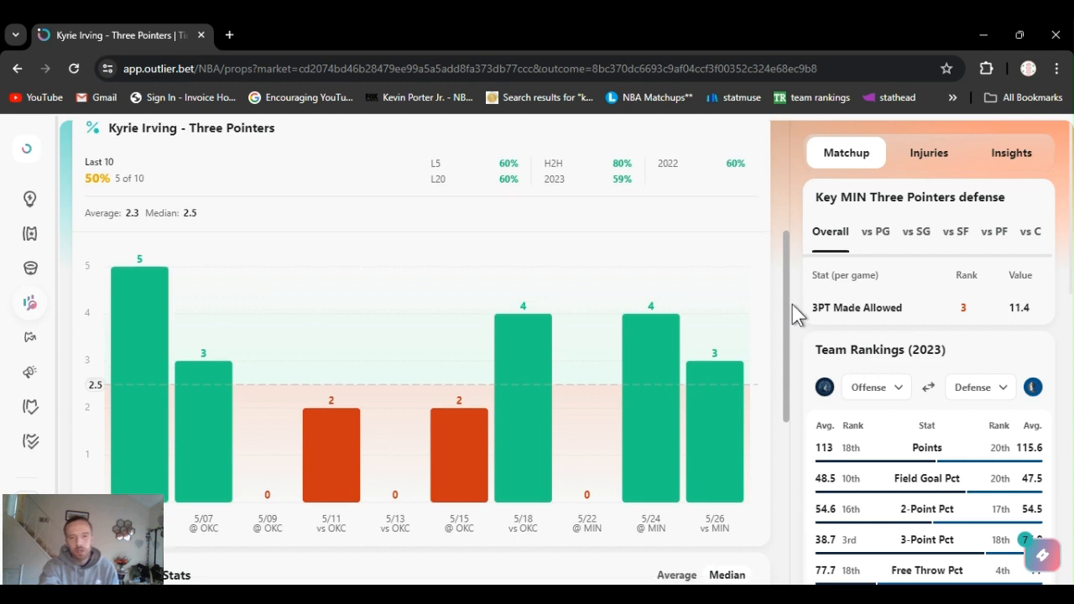
scroll("down", 3)
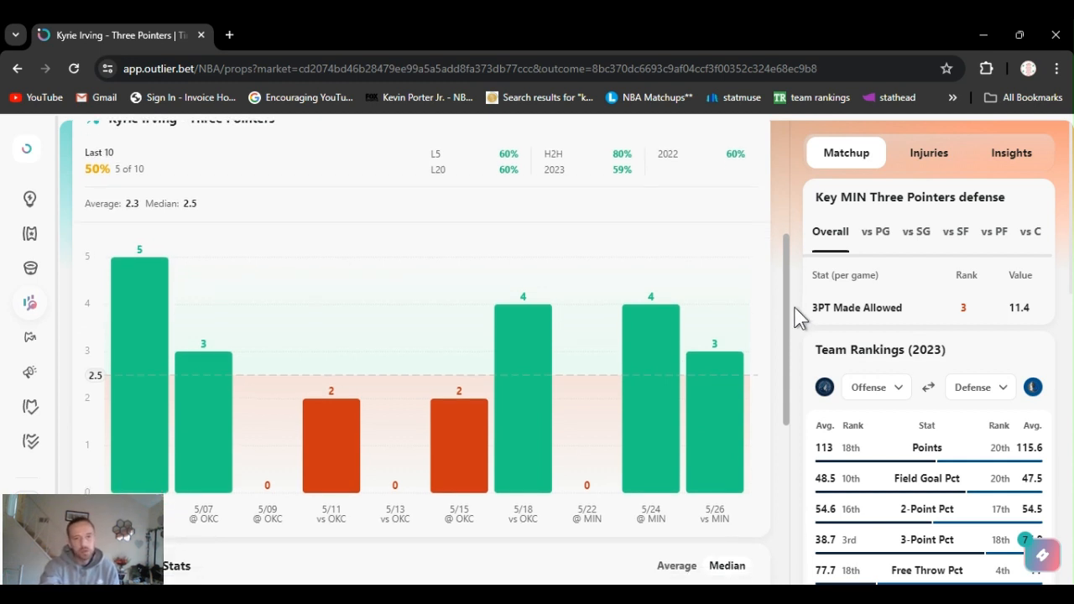
scroll("down", 3)
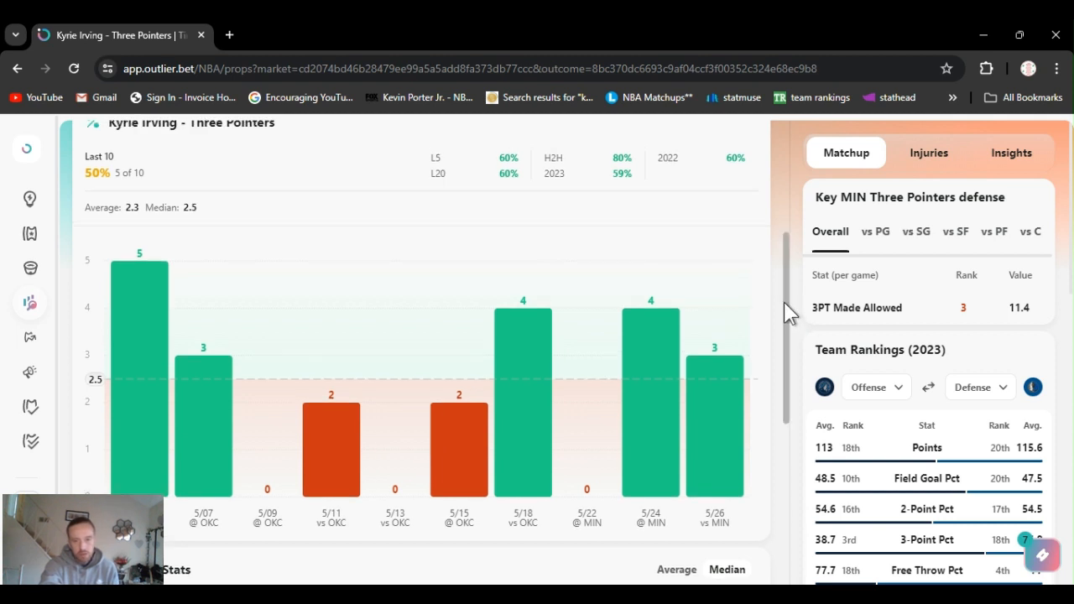
scroll("down", 3)
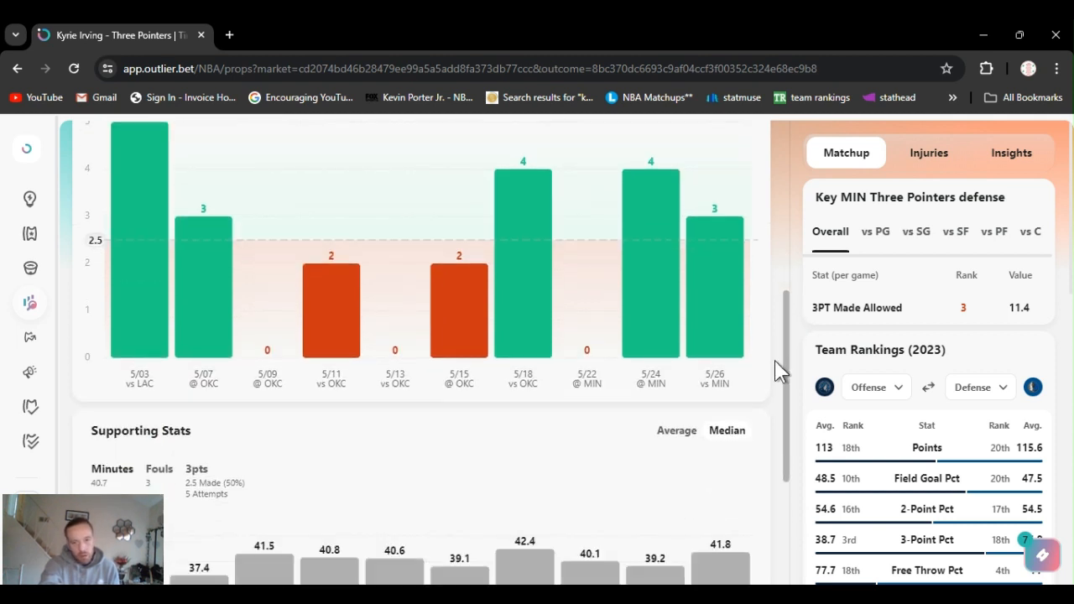
scroll("down", 3)
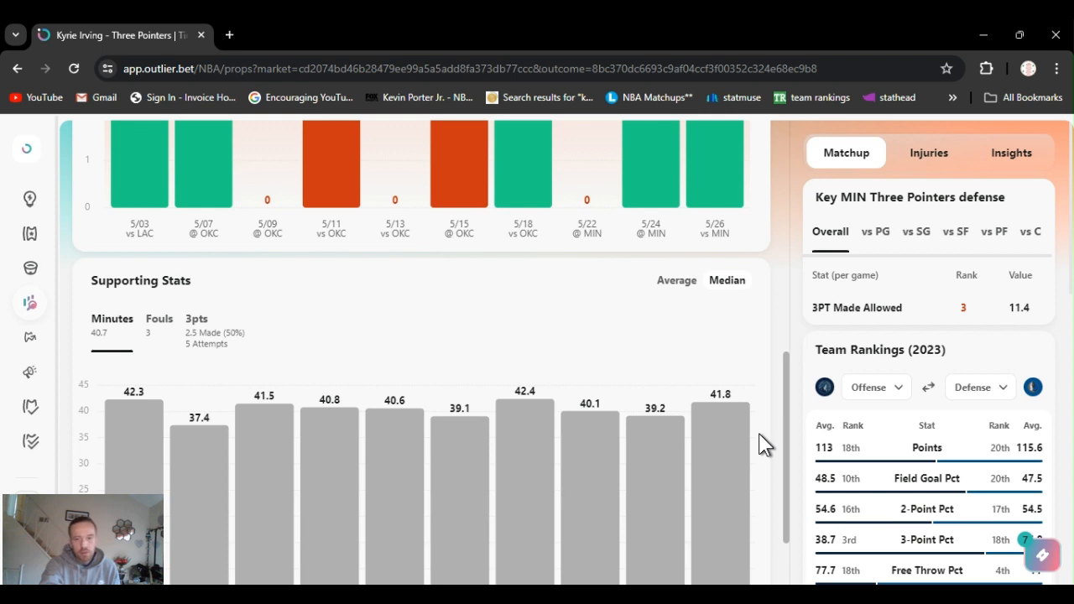
scroll("down", 3)
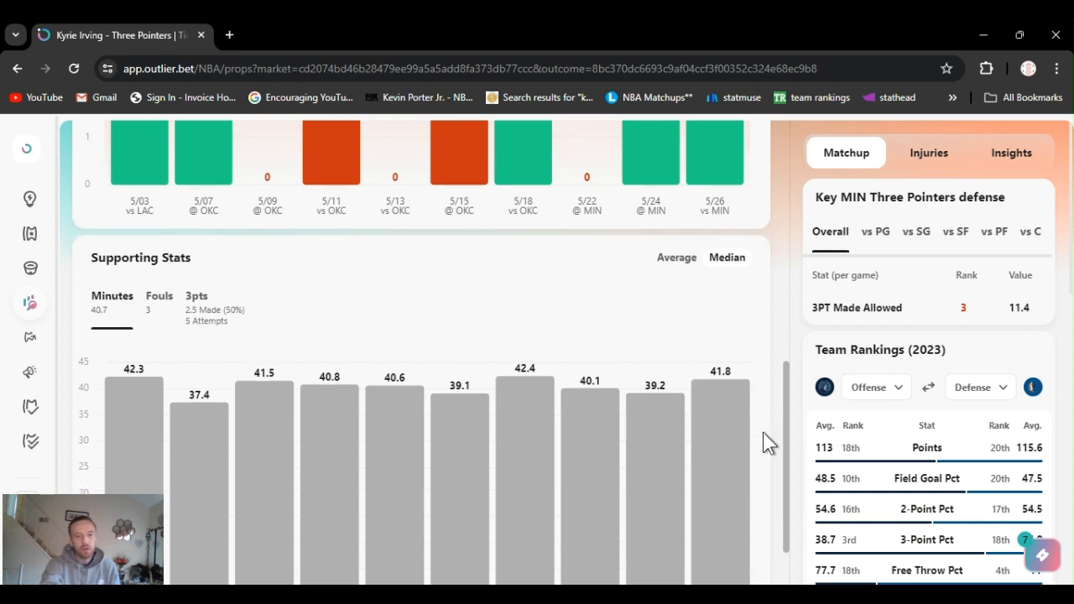
Step: Chart Irving's threes per game: median 2.5 made on 5 attempts (50%)
left_click(195, 294)
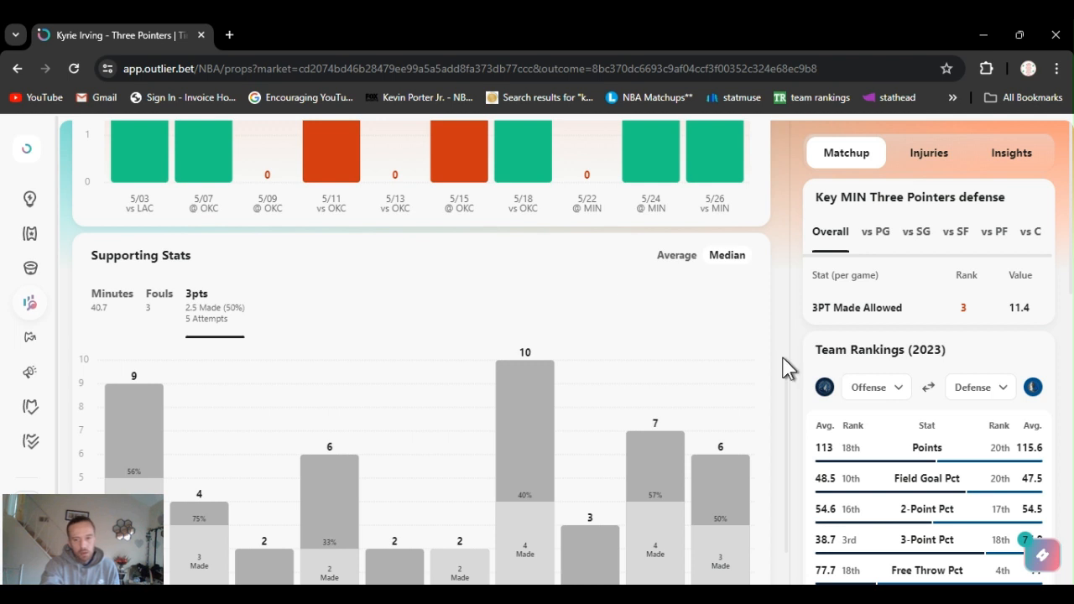
mouse_move(793, 394)
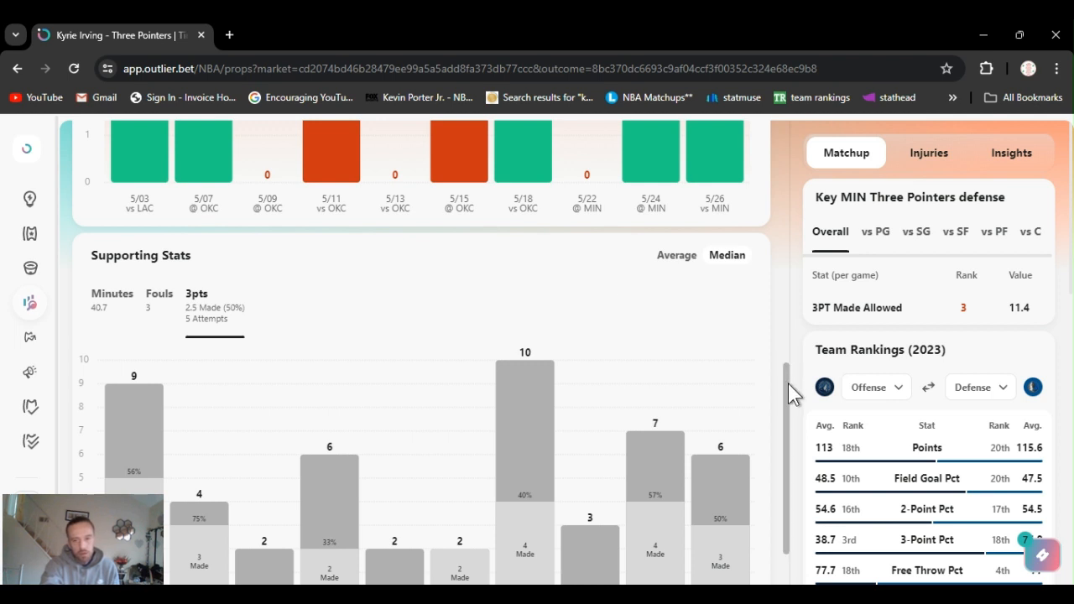
scroll("down", 3)
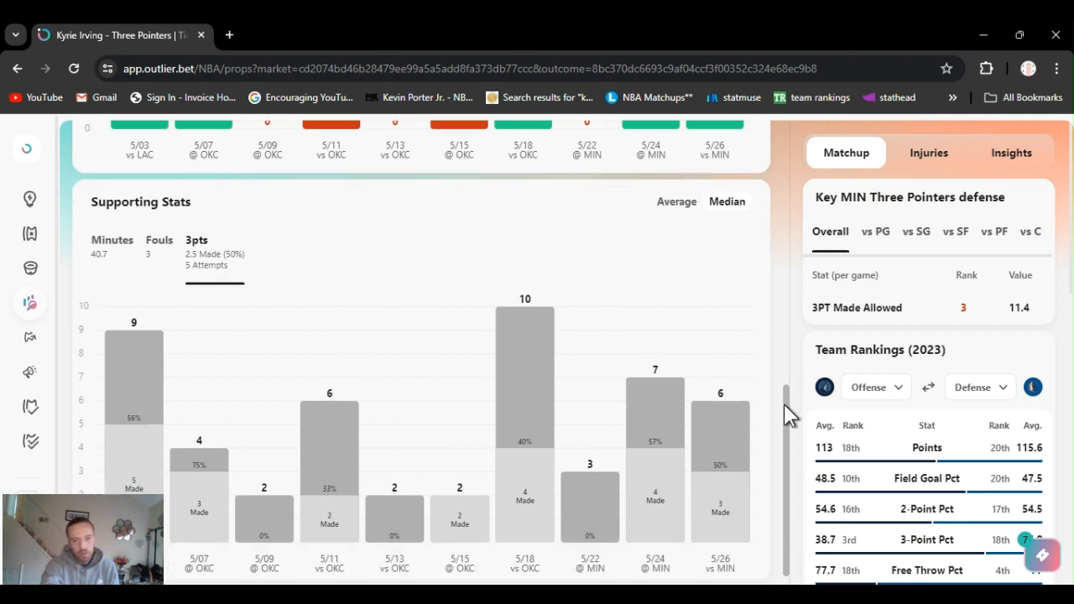
scroll("down", 3)
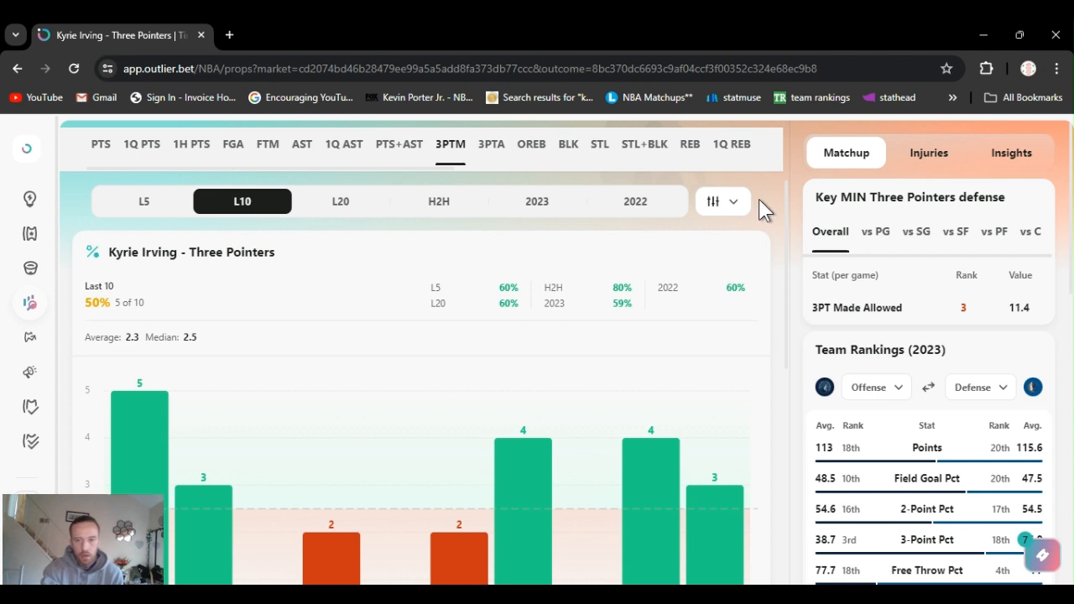
mouse_move(791, 217)
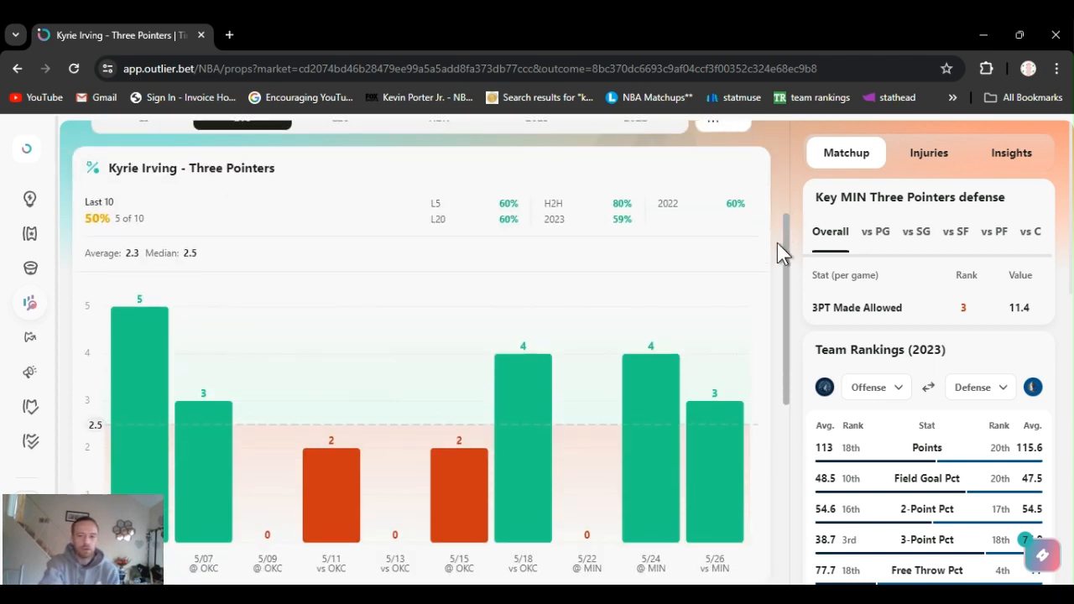
scroll("down", 3)
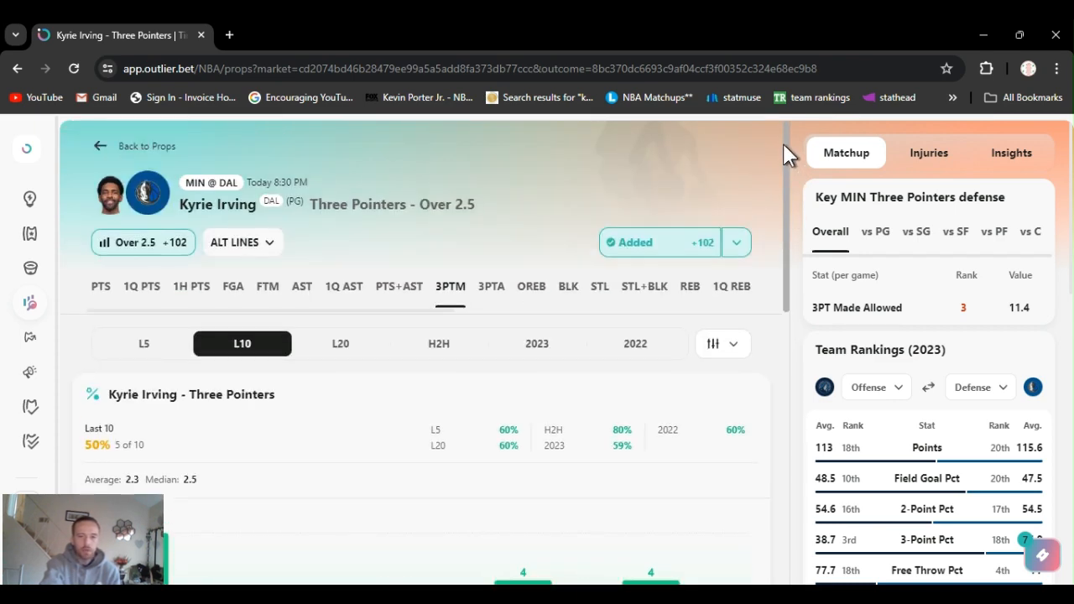
mouse_move(709, 168)
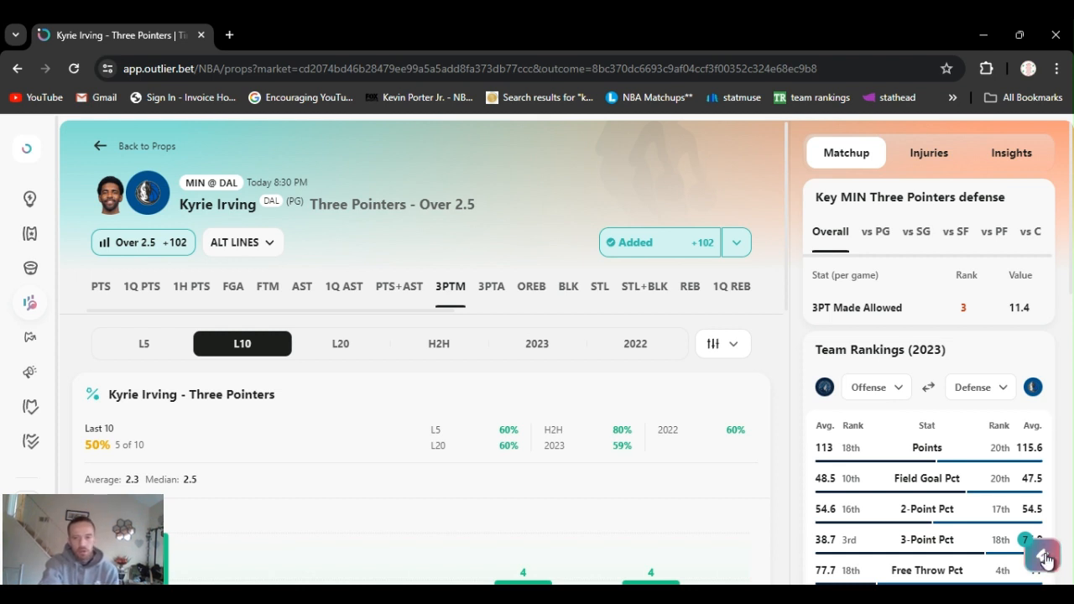
left_click(1043, 555)
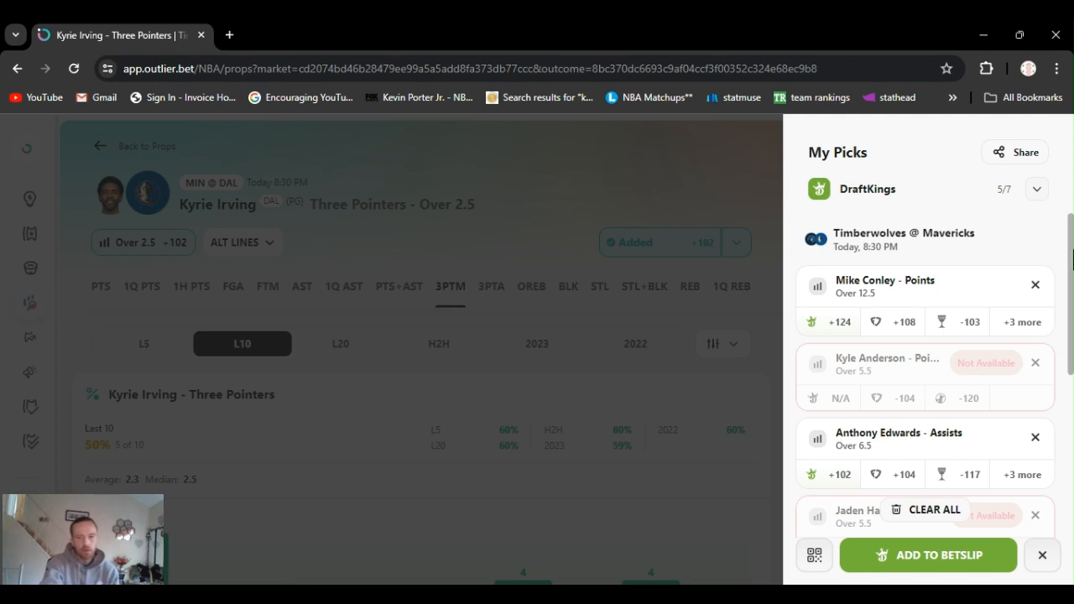
scroll("down", 3)
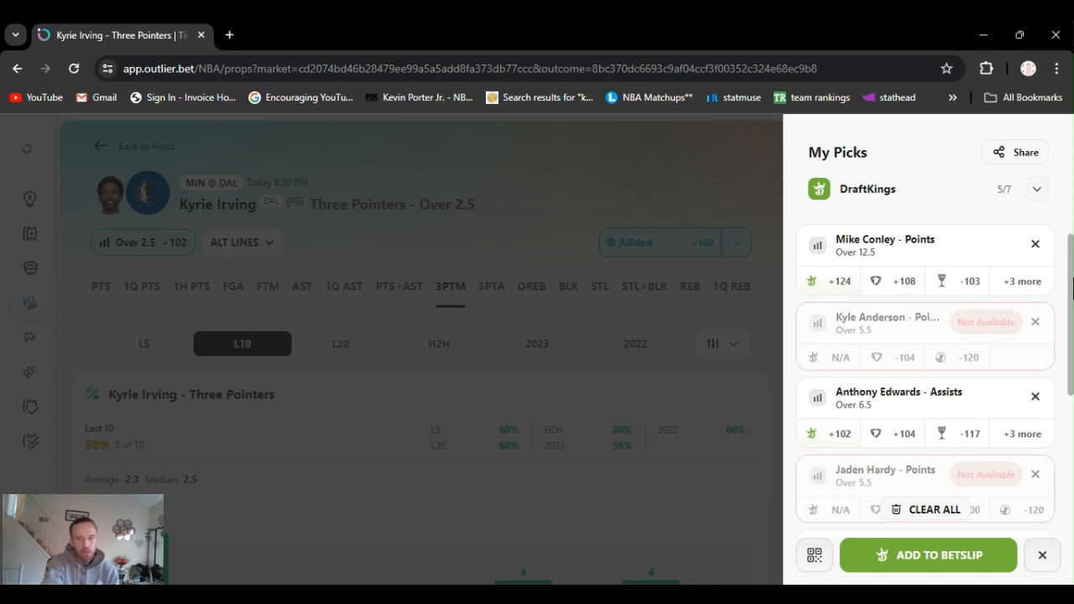
scroll("down", 3)
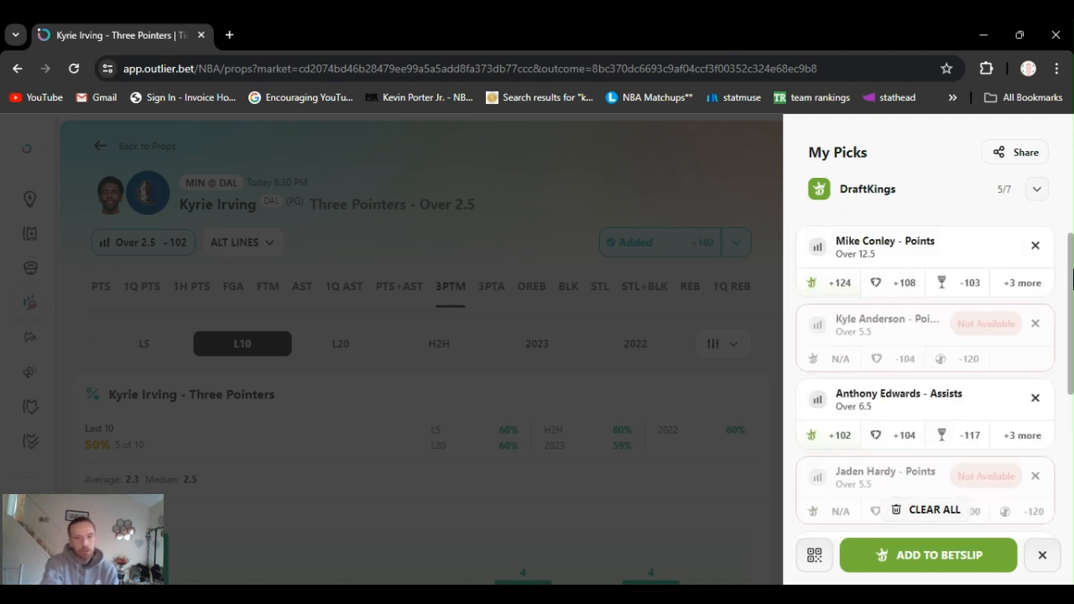
scroll("down", 3)
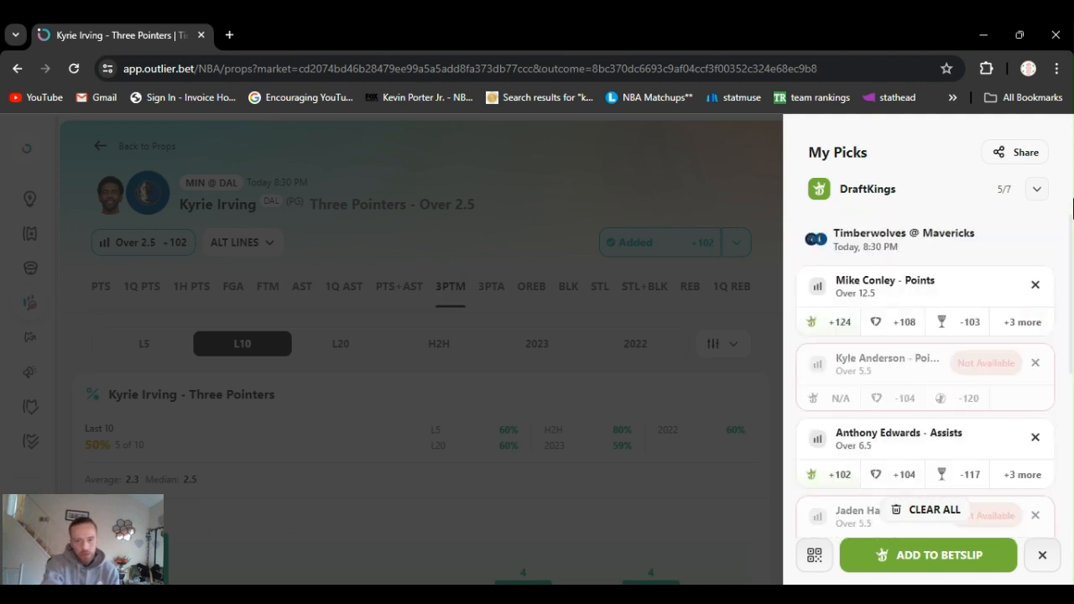
mouse_move(670, 171)
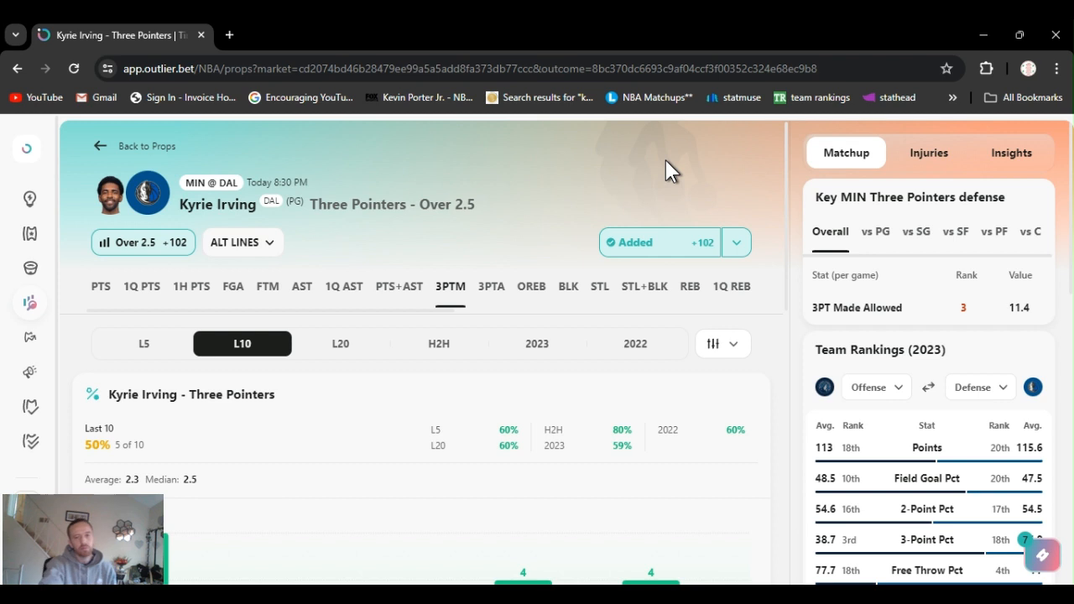
mouse_move(608, 371)
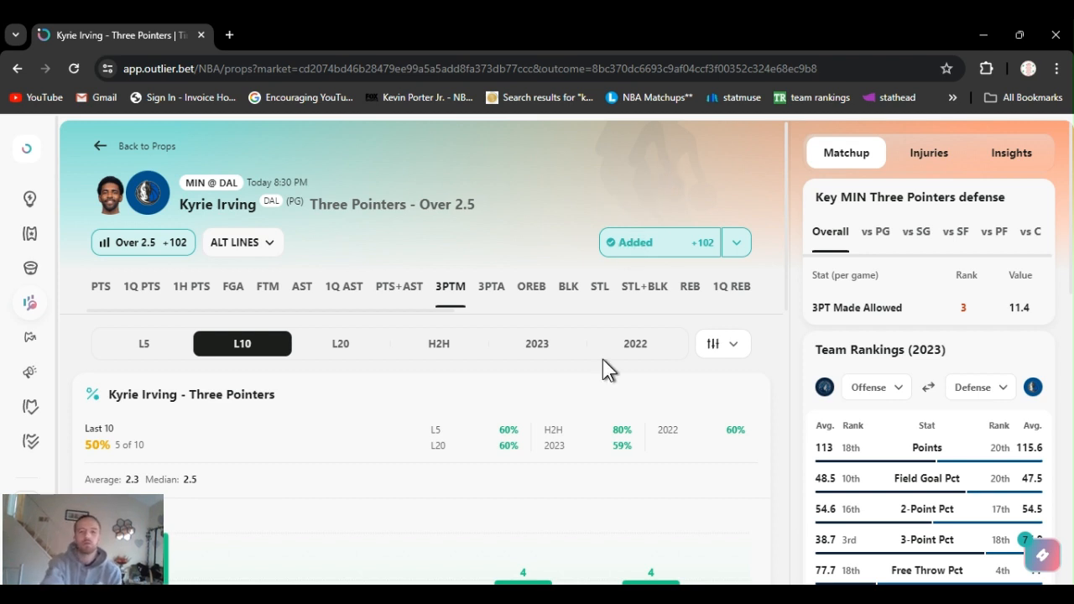